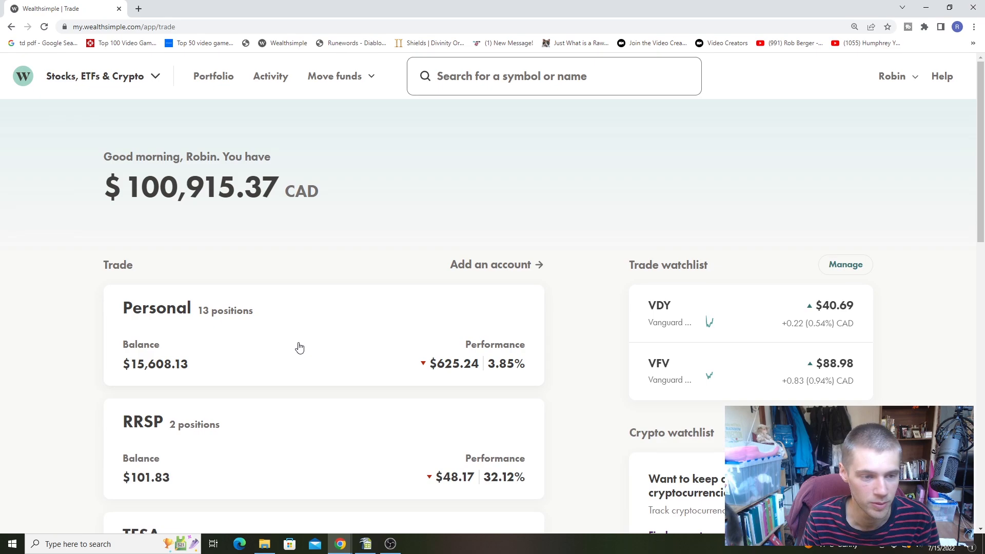
Scroll the Trade dashboard past the Personal, RRSP and TFSA account cards
scroll("down", 3)
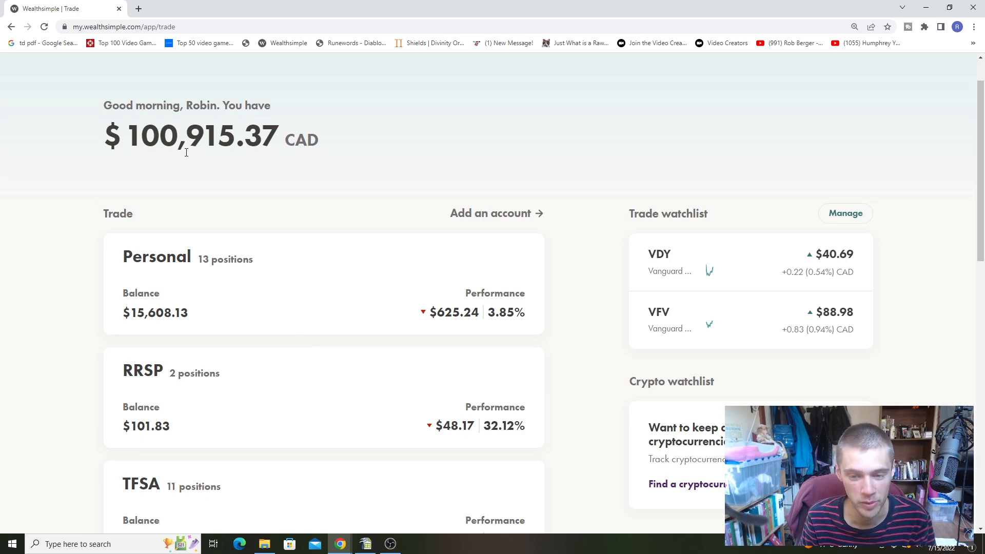
mouse_move(35, 175)
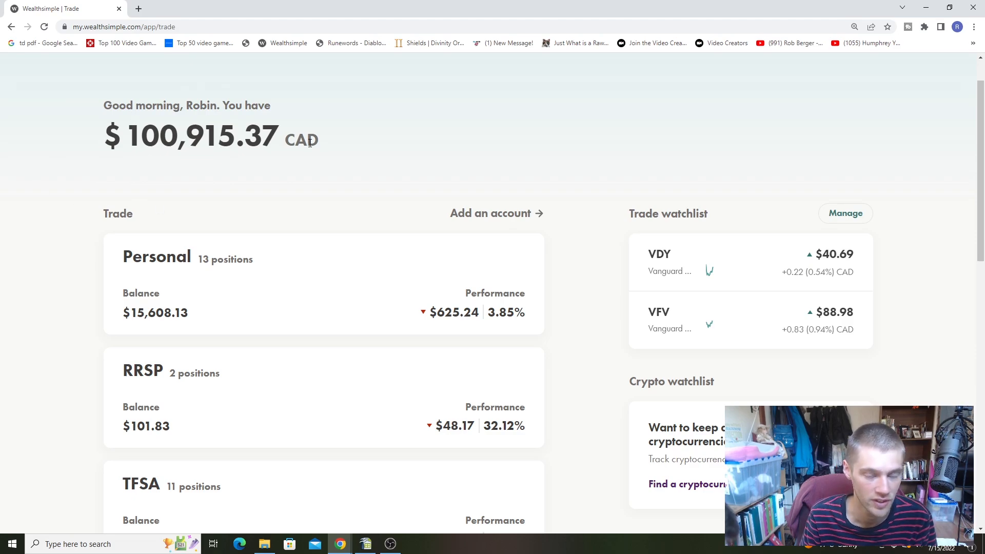
scroll("down", 3)
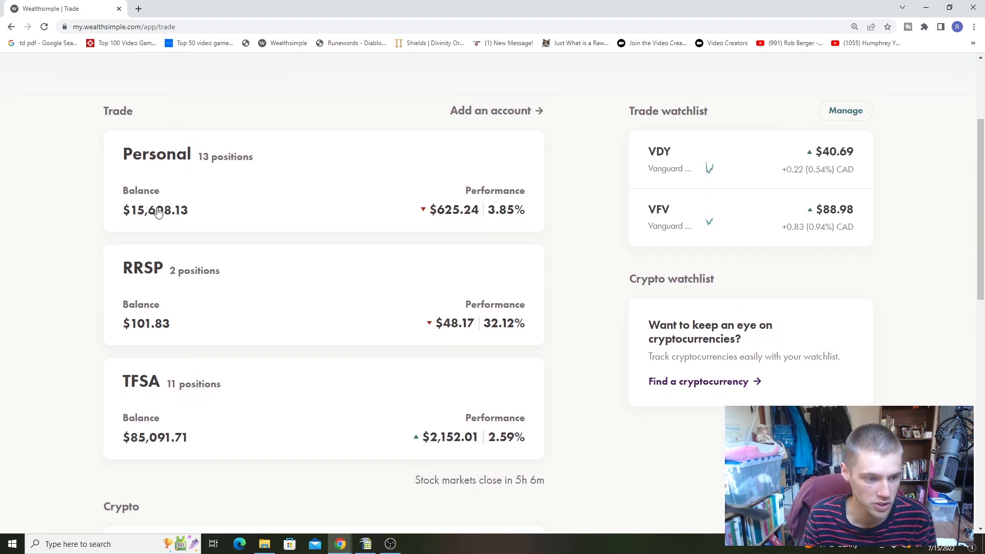
mouse_move(197, 429)
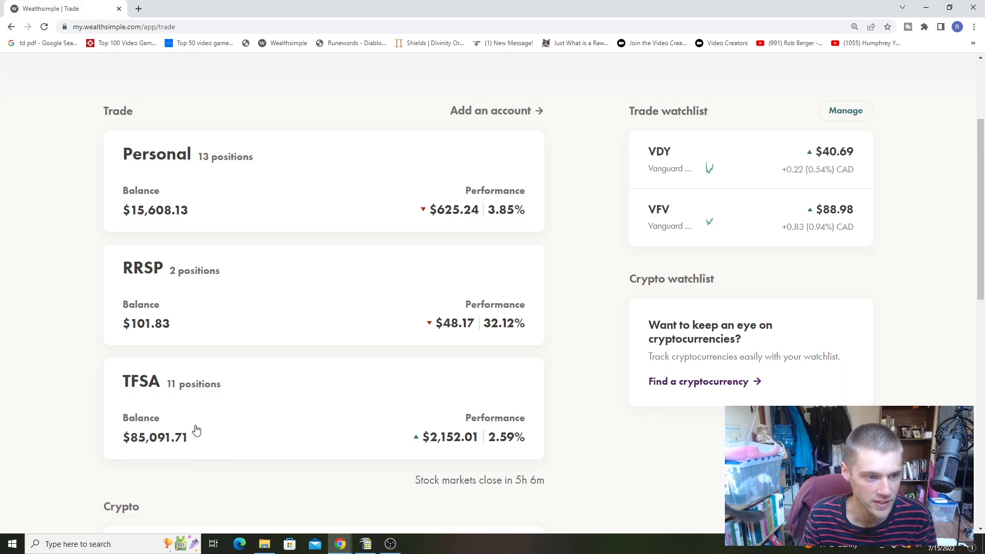
mouse_move(209, 154)
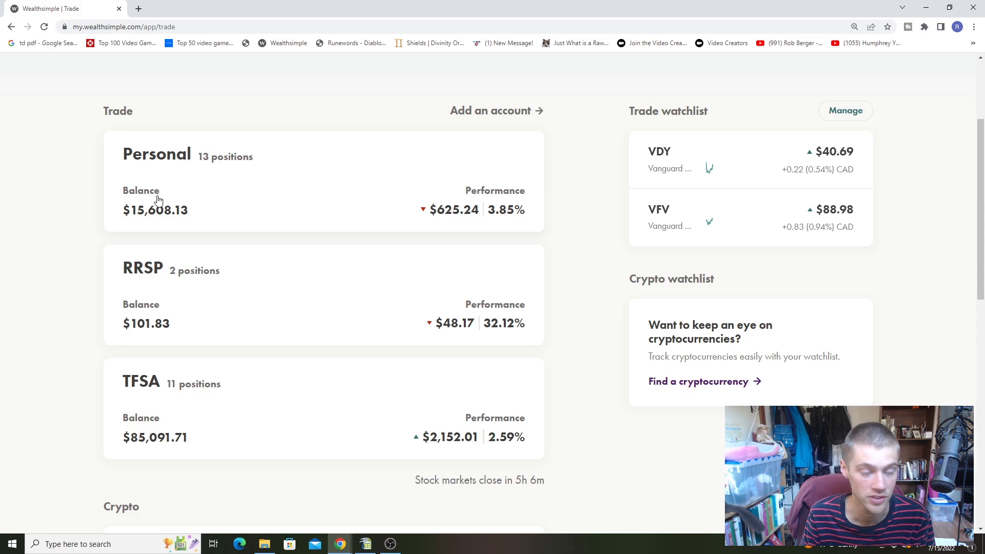
mouse_move(437, 222)
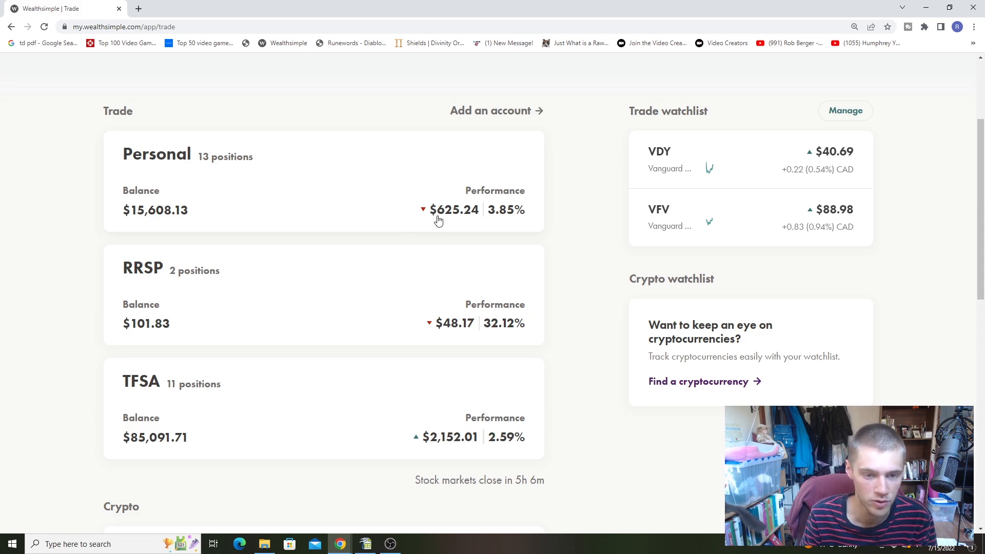
mouse_move(146, 414)
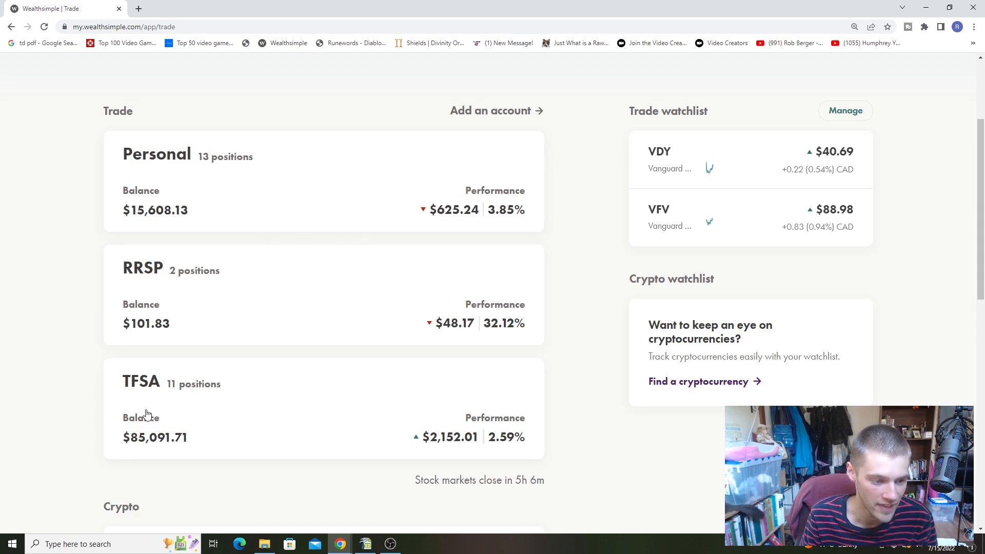
scroll("down", 3)
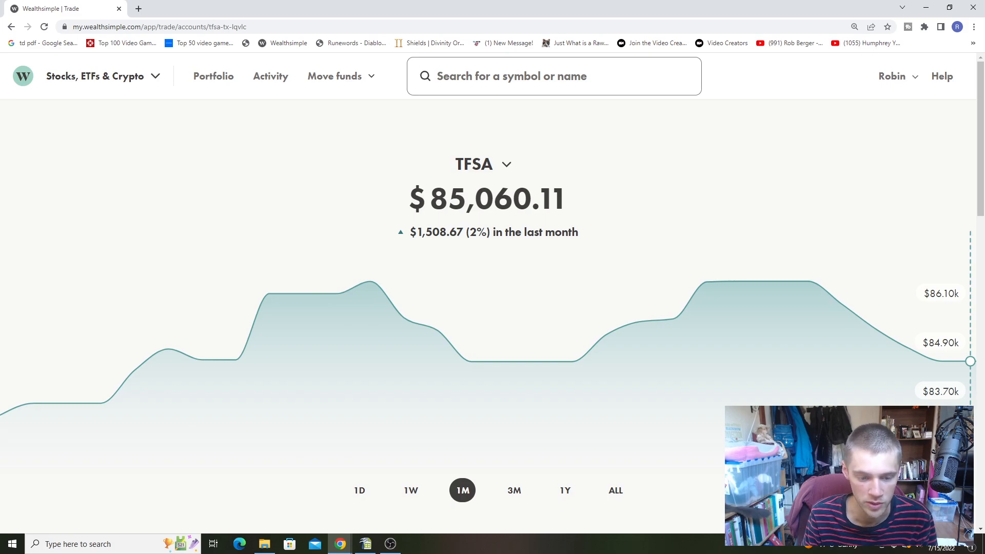
View the TFSA chart over 1W, 1M, 3M, 1Y and ALL, ending on the all-time $2,120.41 gain
left_click(359, 490)
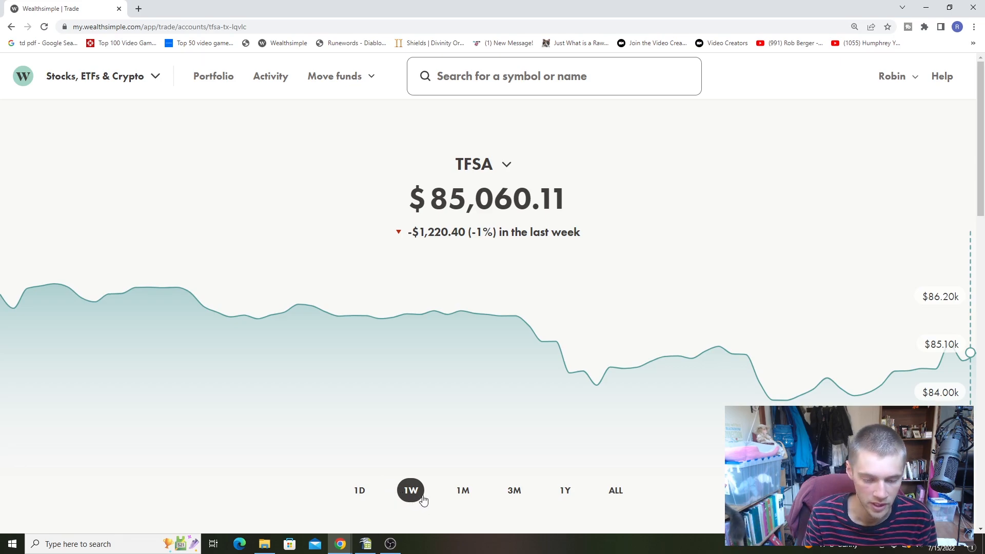
left_click(461, 490)
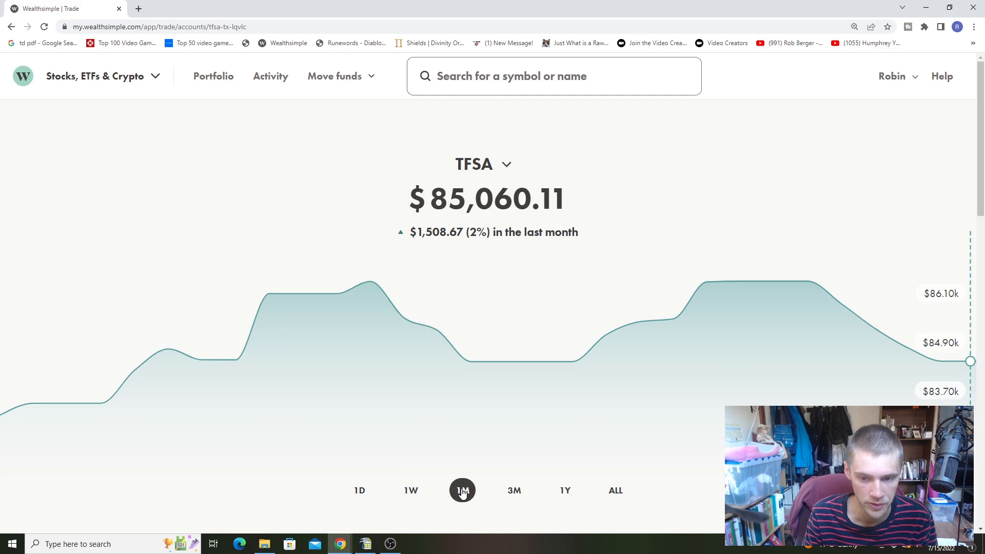
left_click(513, 490)
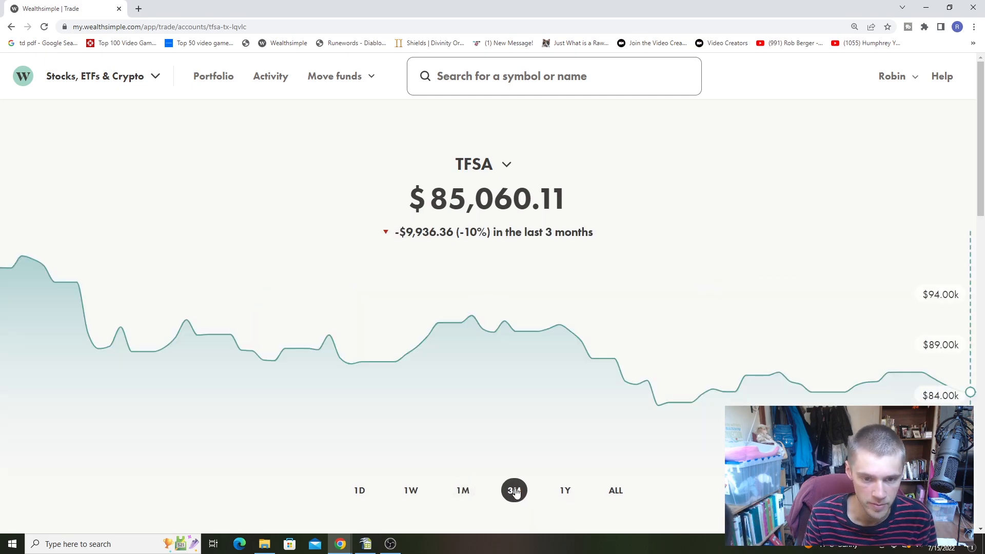
left_click(564, 469)
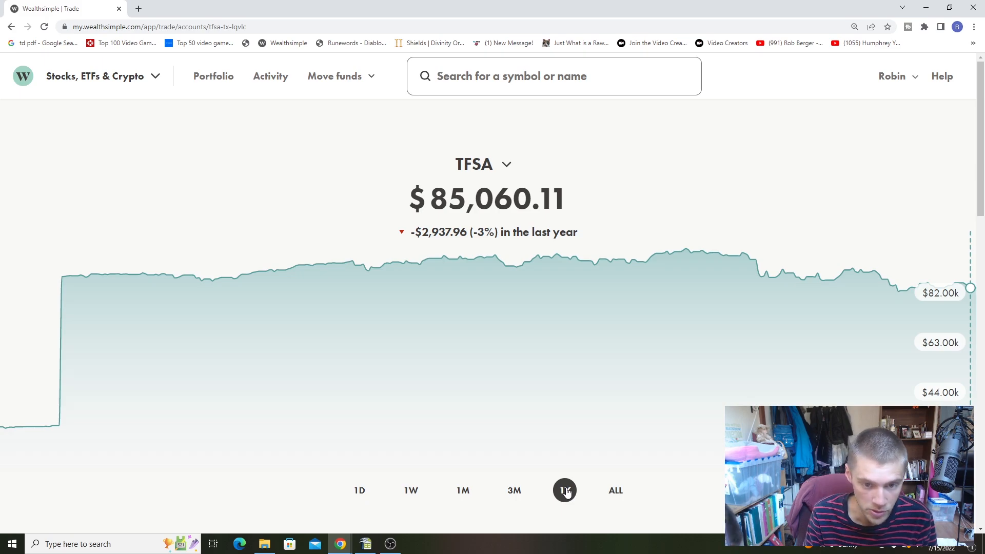
mouse_move(762, 259)
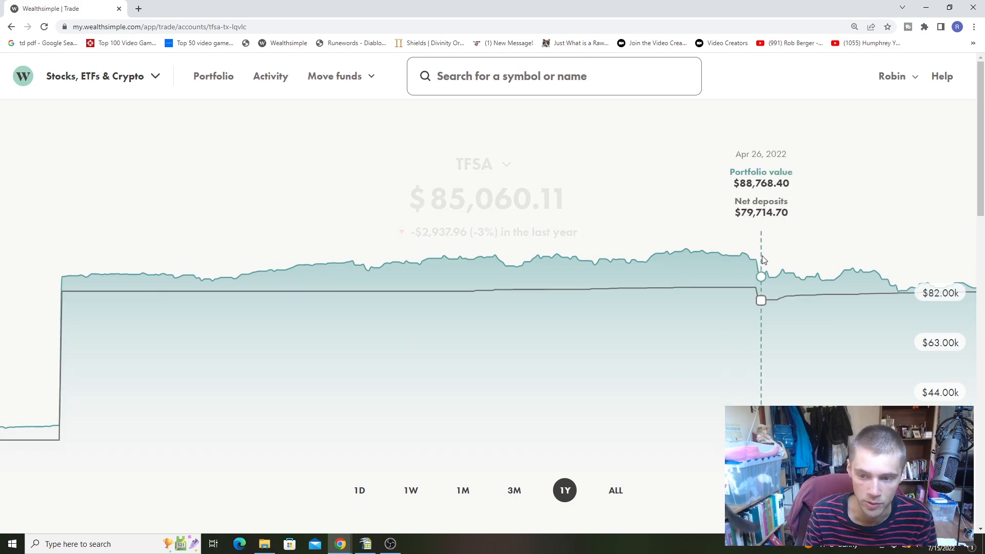
mouse_move(759, 270)
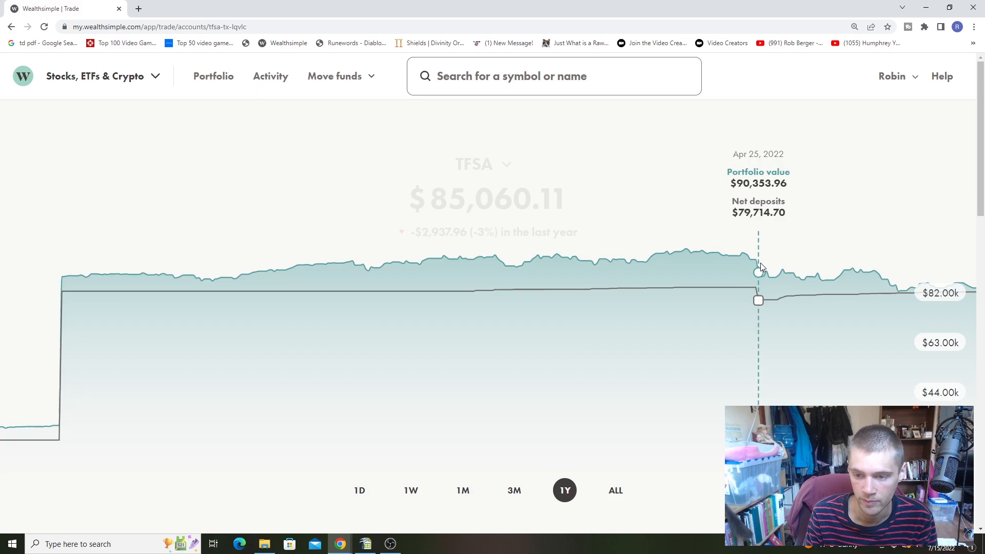
mouse_move(835, 275)
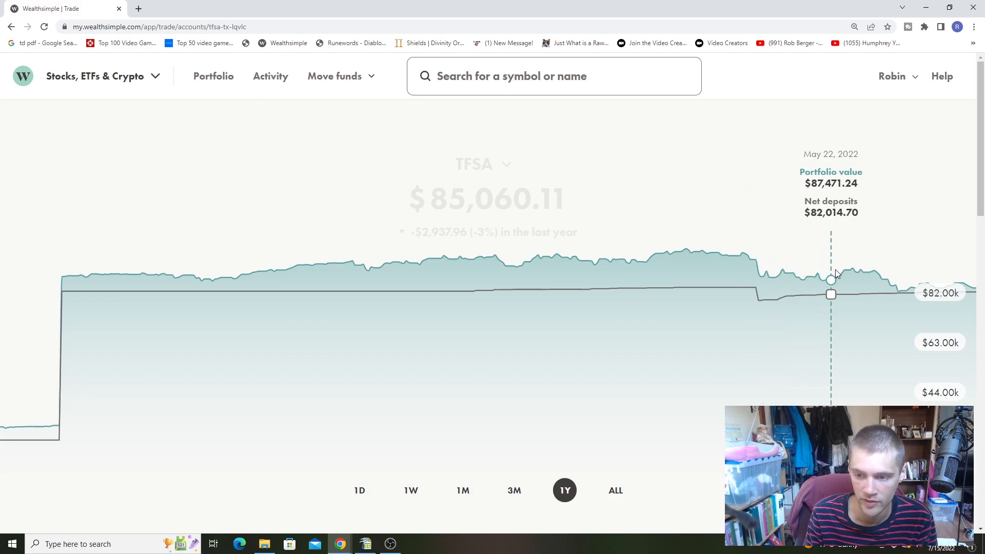
mouse_move(937, 287)
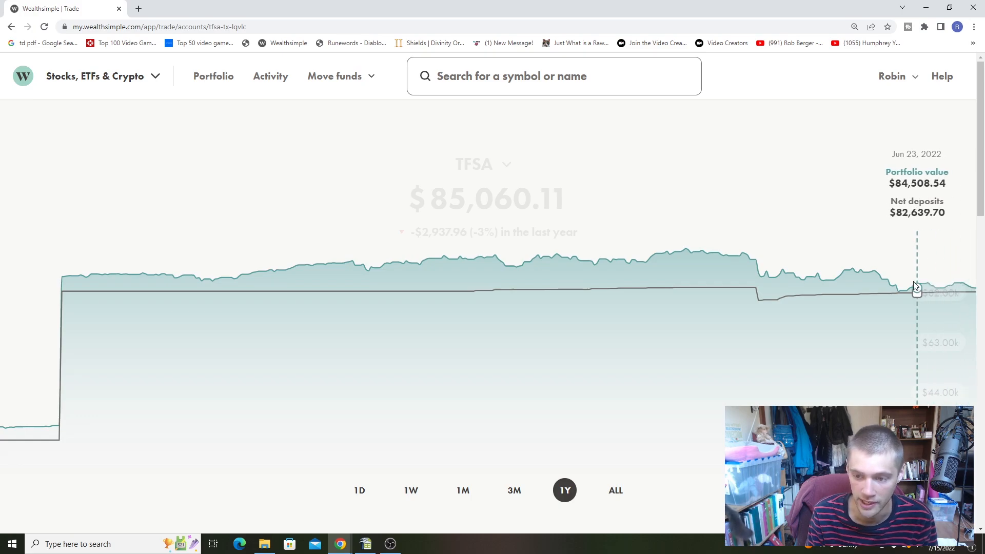
mouse_move(924, 286)
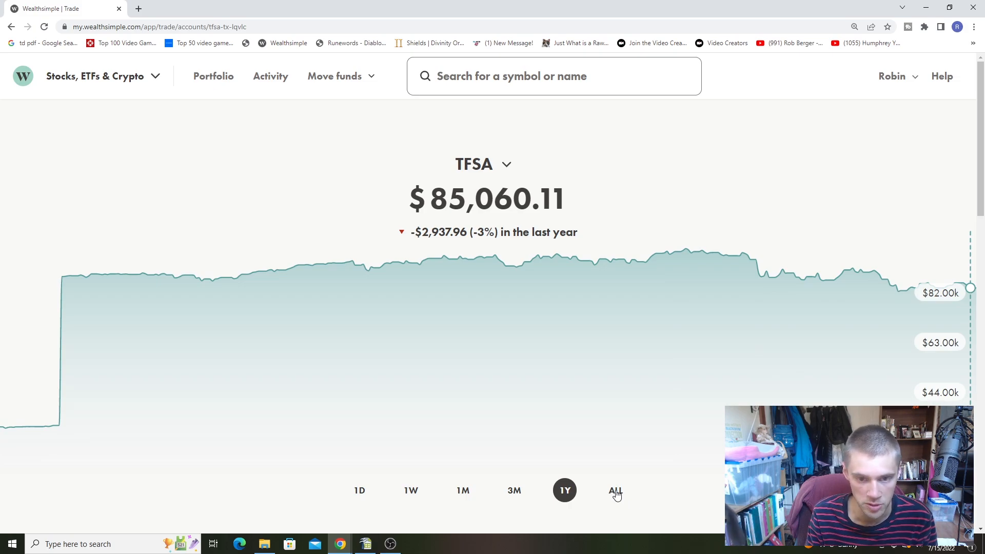
left_click(614, 490)
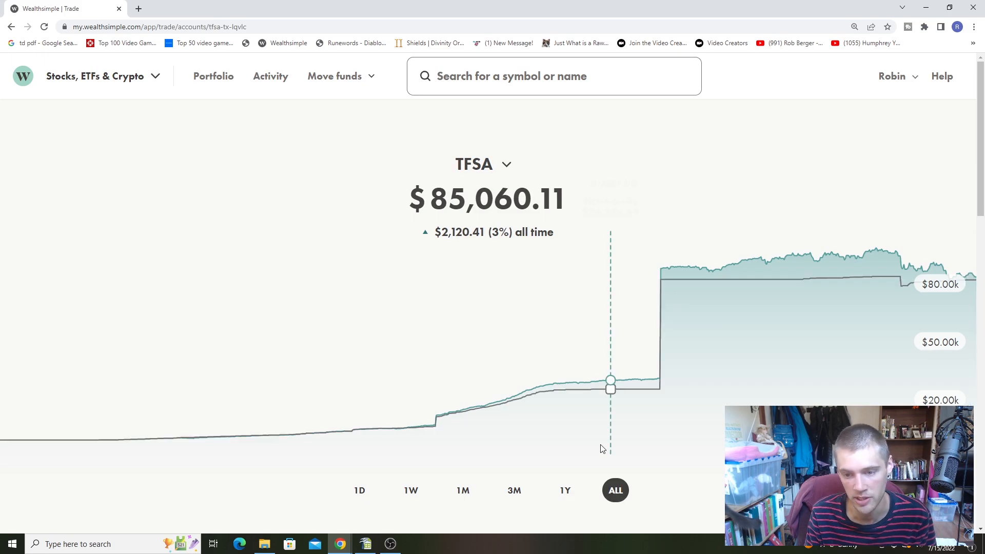
scroll("down", 3)
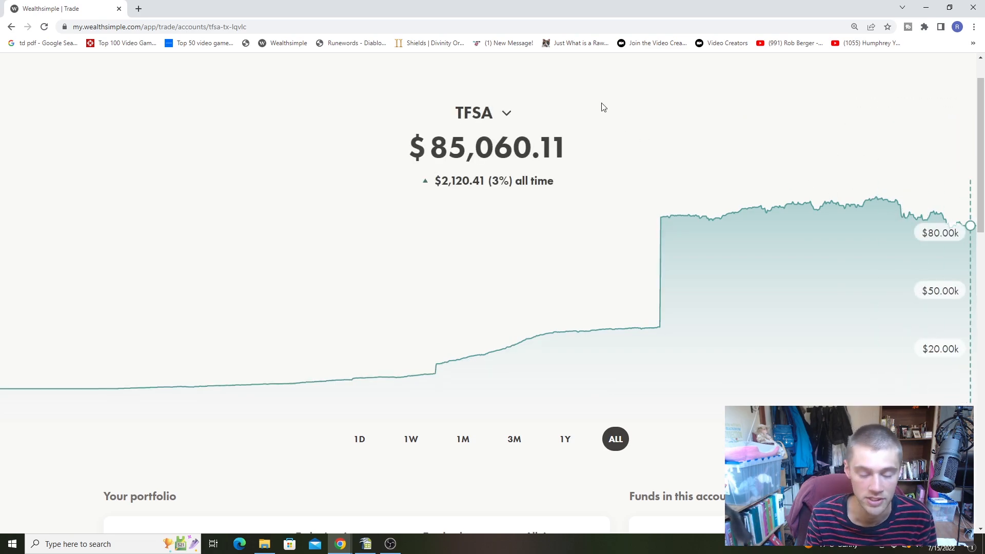
Go to the INVRS groups page and enter the Dividend Investing For Beginners group
left_click(178, 8)
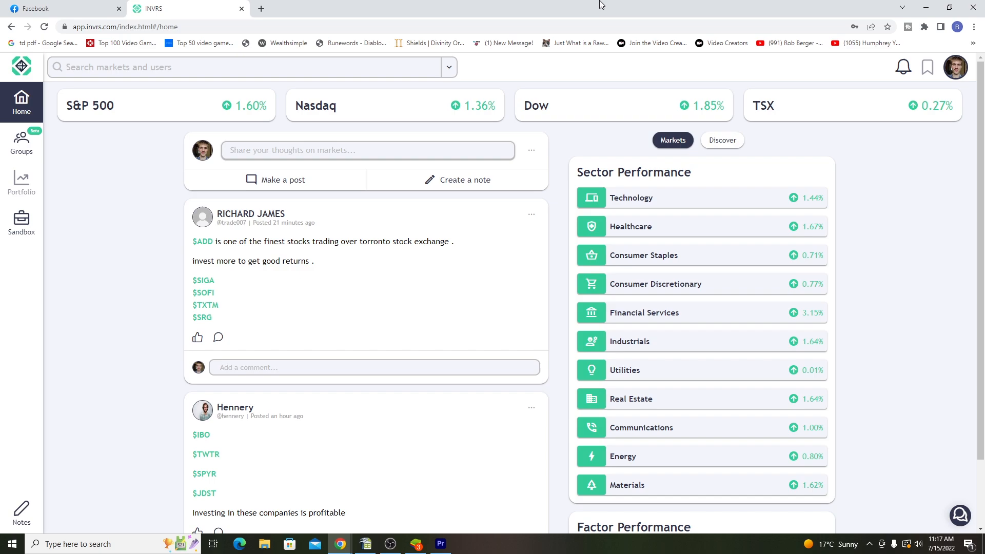
mouse_move(122, 138)
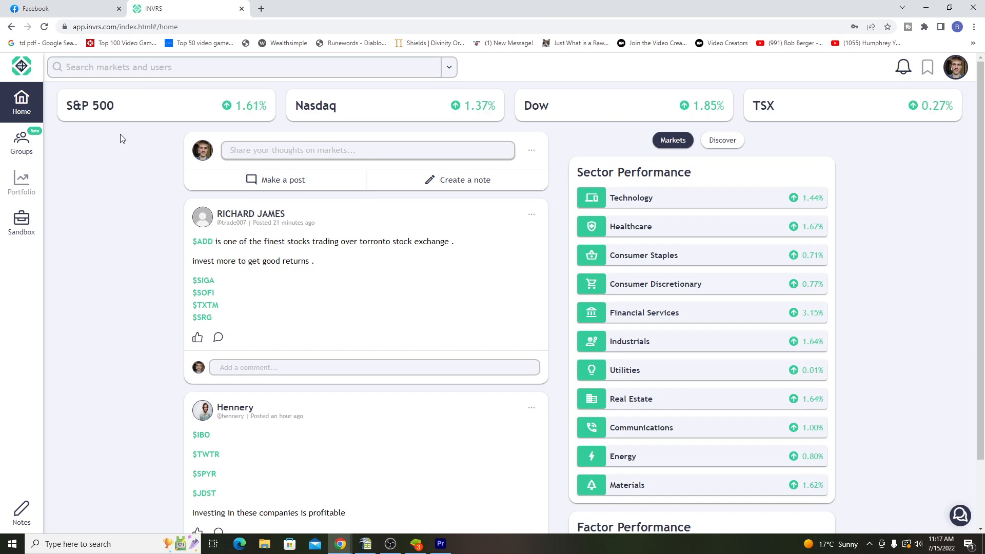
mouse_move(499, 393)
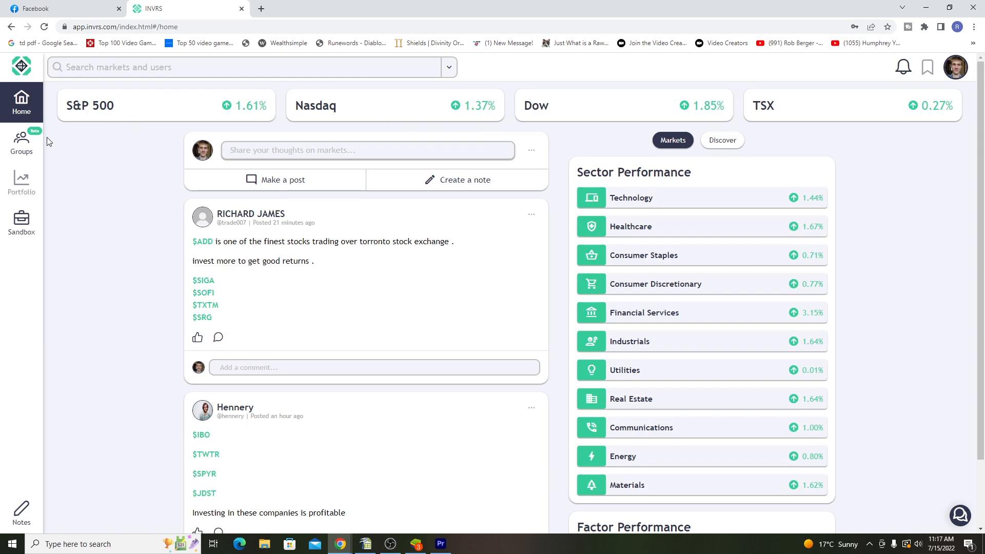
left_click(22, 140)
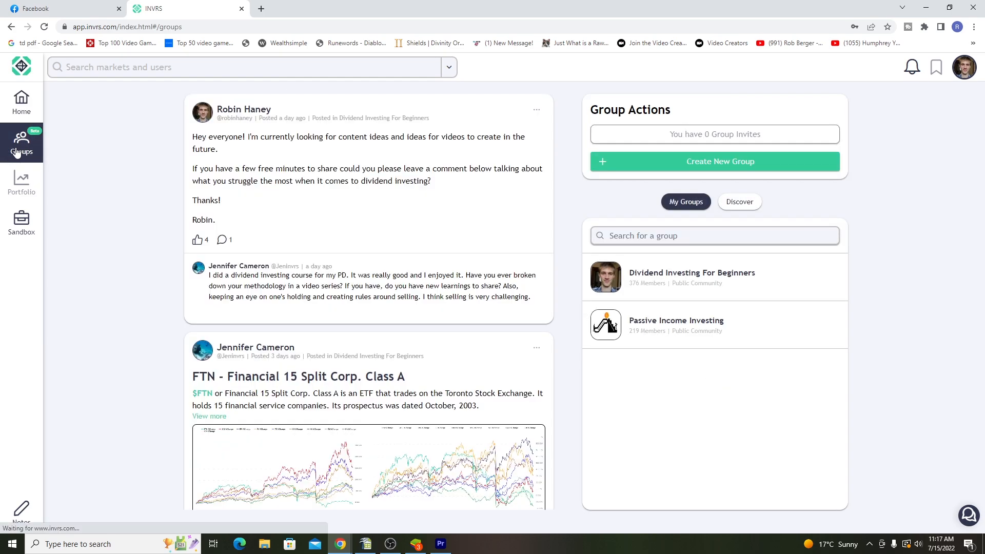
left_click(690, 277)
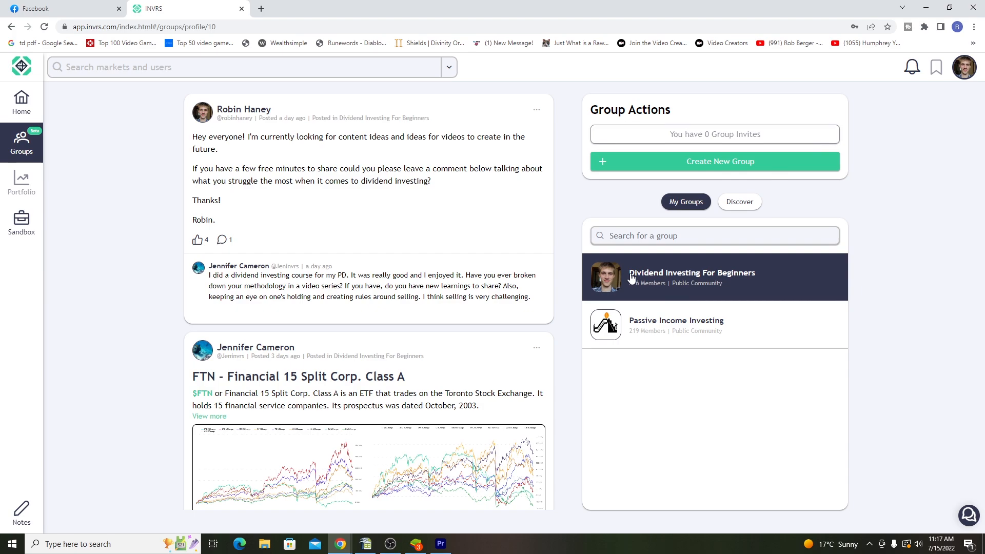
left_click(691, 276)
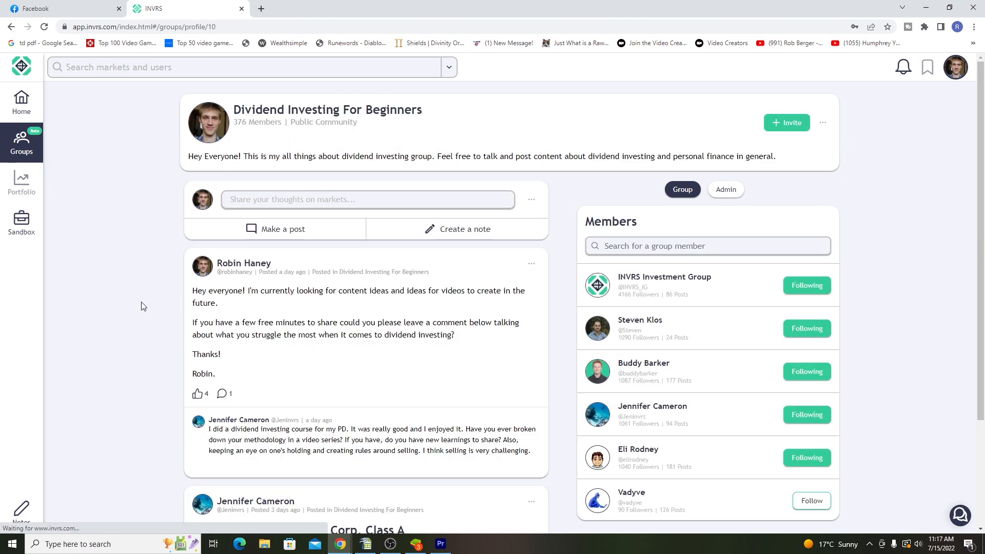
Scroll the group feed and launch the embedded dividend portfolio update video
scroll("down", 3)
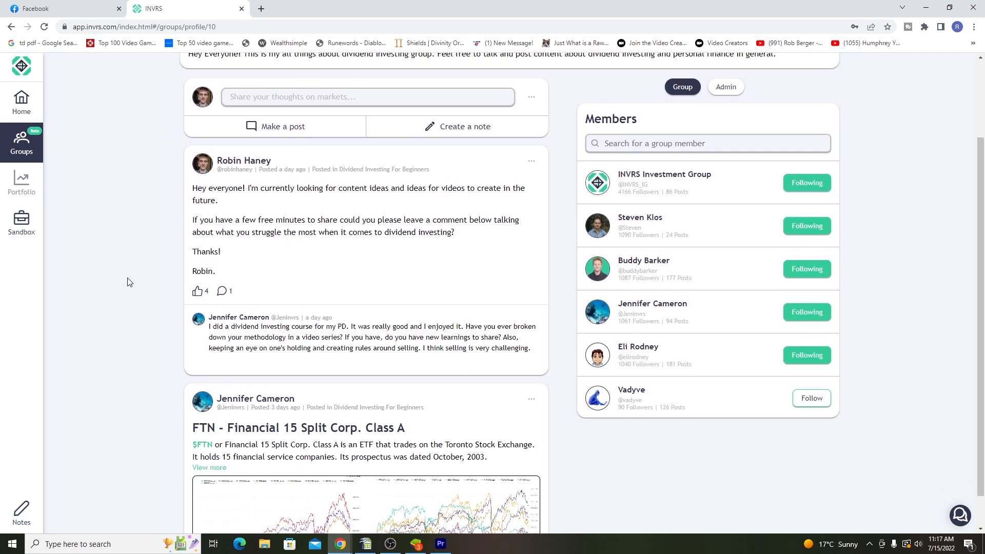
scroll("down", 3)
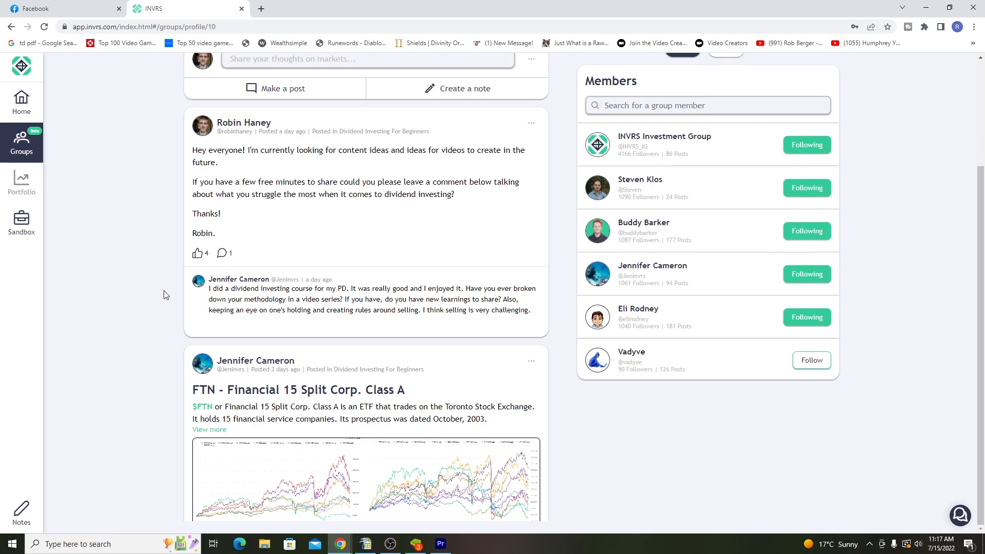
scroll("down", 3)
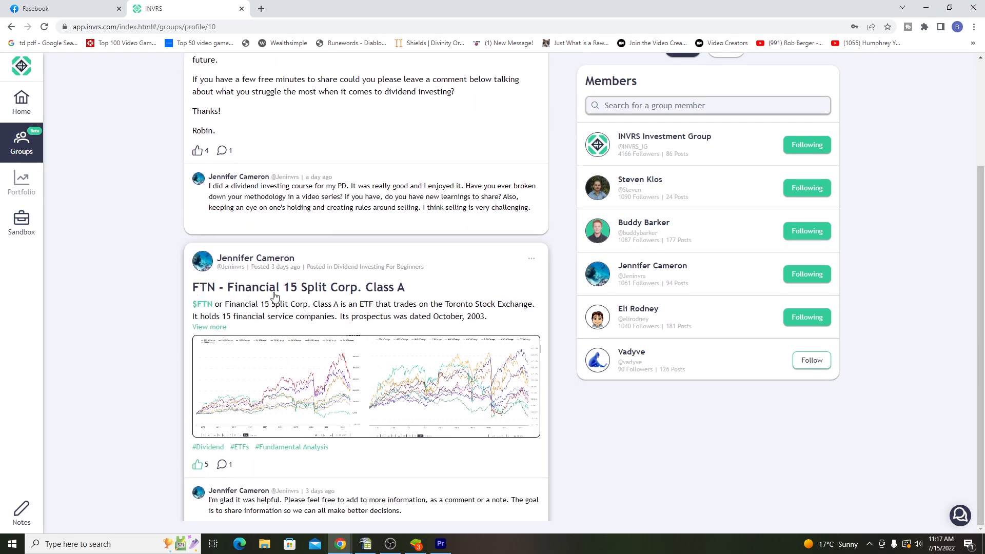
scroll("down", 3)
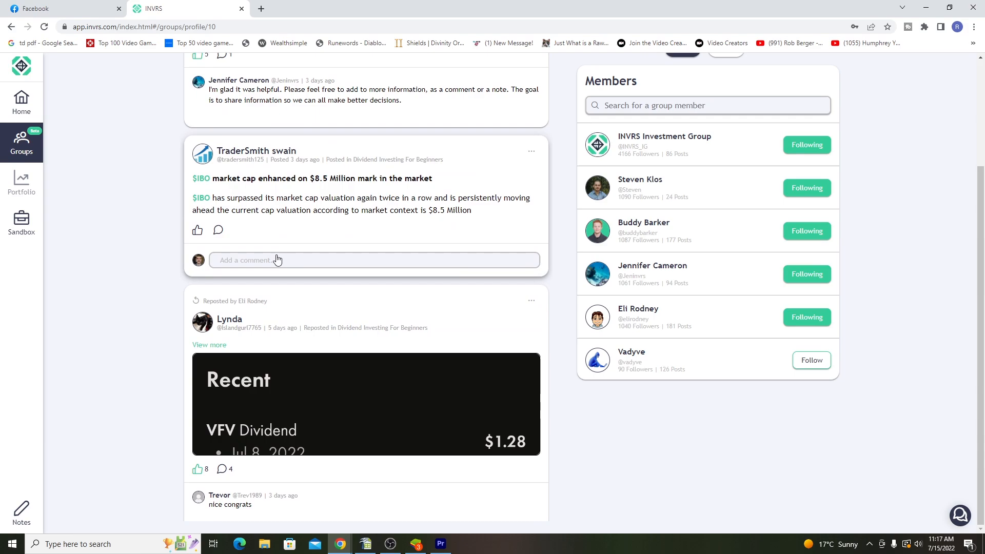
scroll("down", 3)
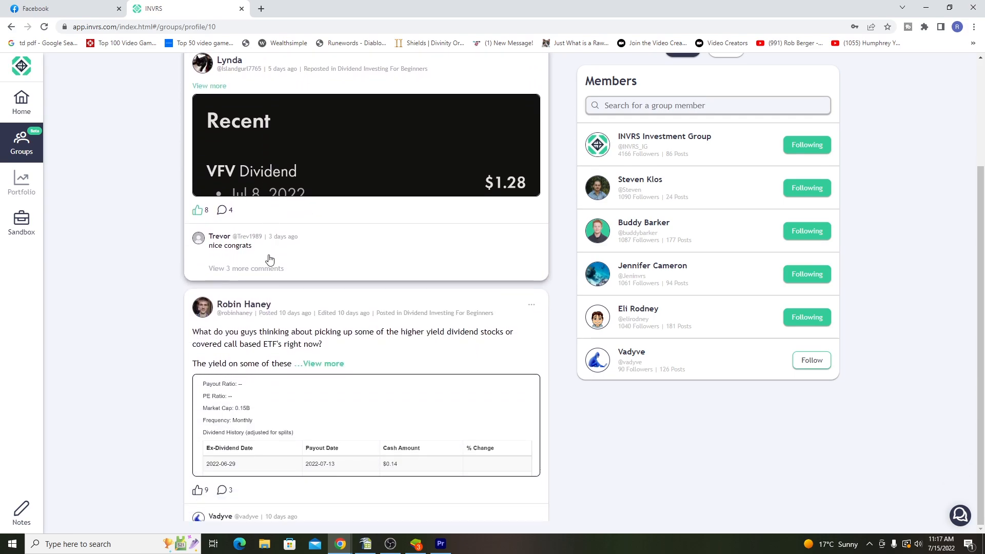
scroll("down", 3)
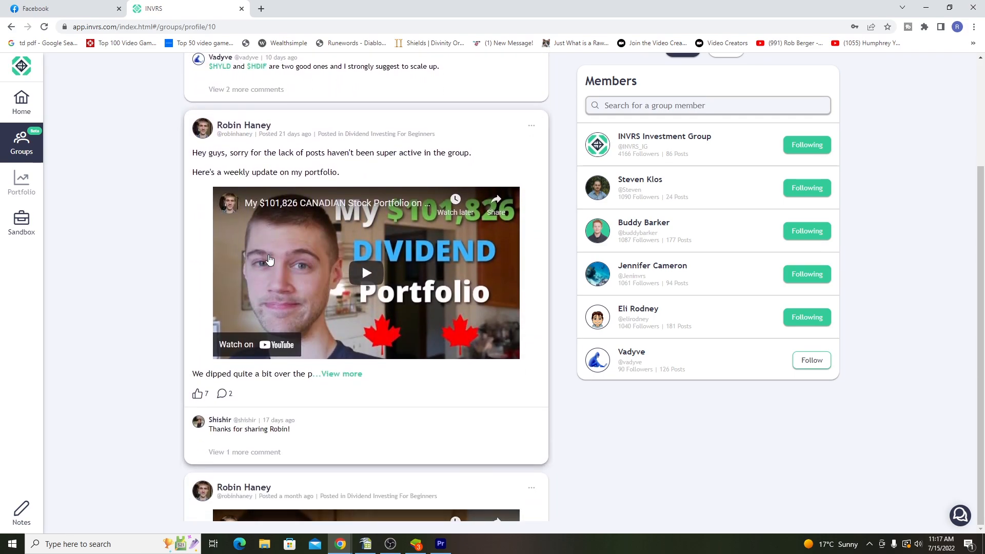
left_click(366, 273)
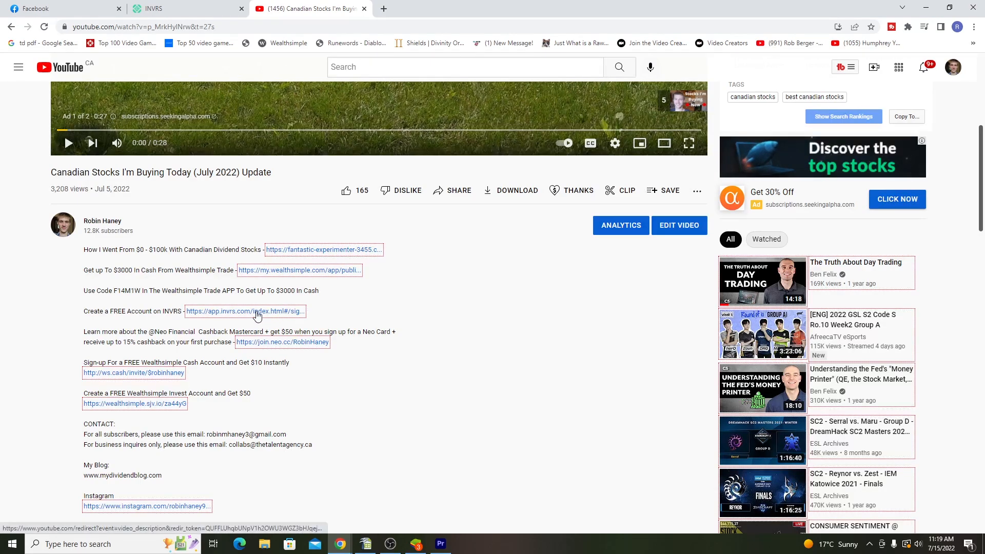
left_click(244, 311)
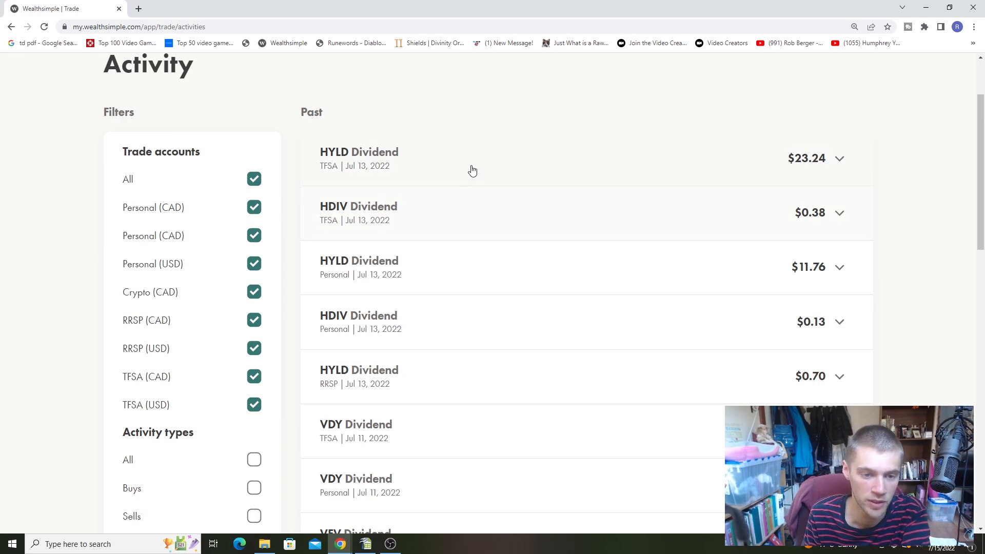
mouse_move(458, 137)
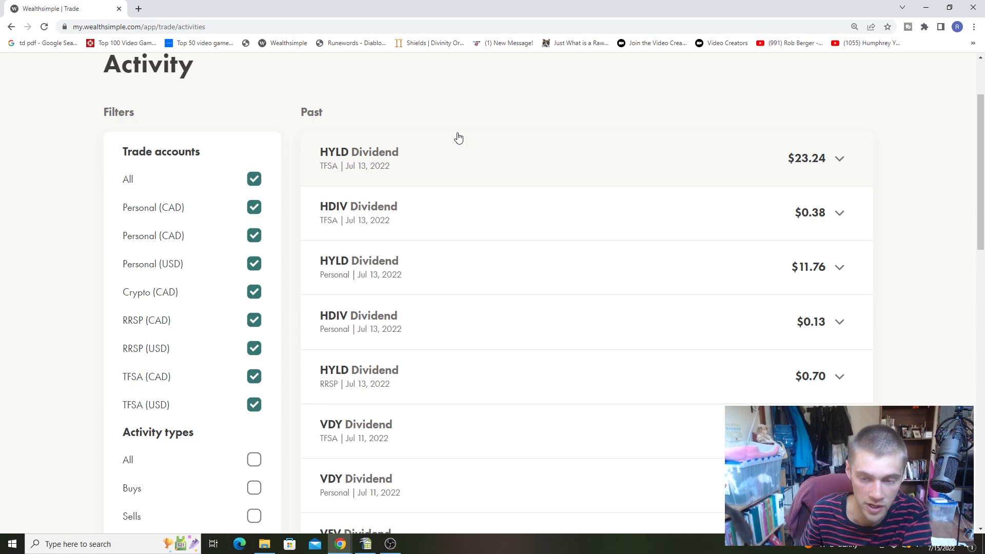
mouse_move(415, 156)
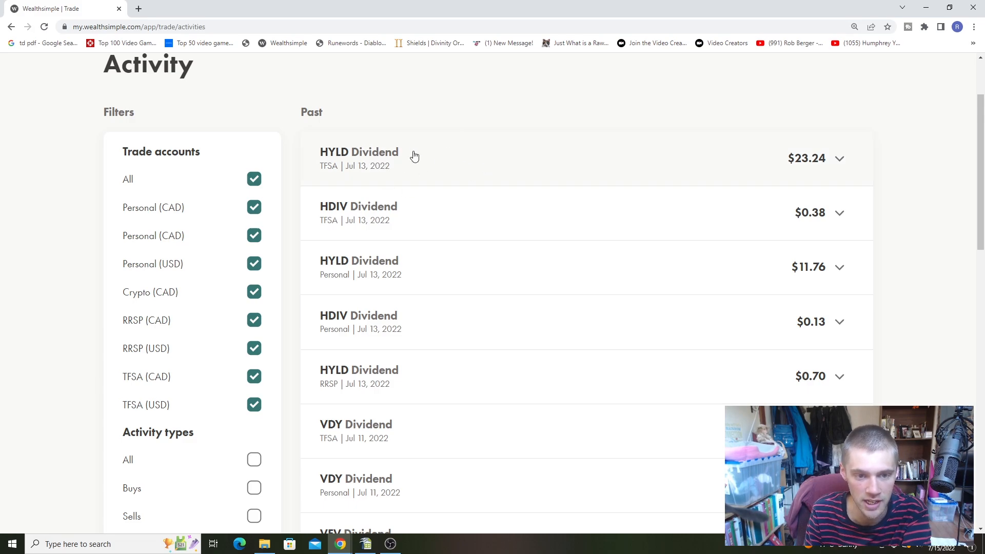
scroll("down", 3)
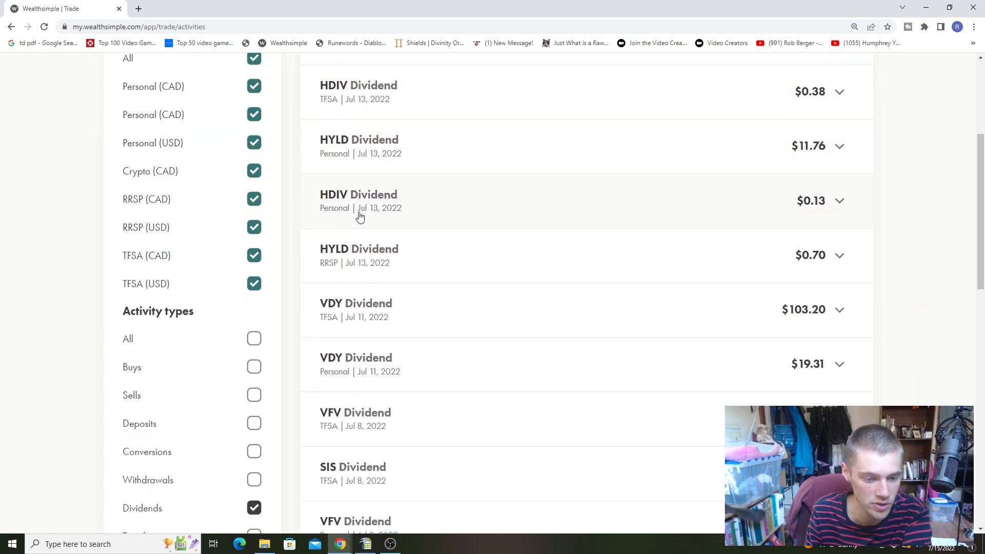
scroll("down", 3)
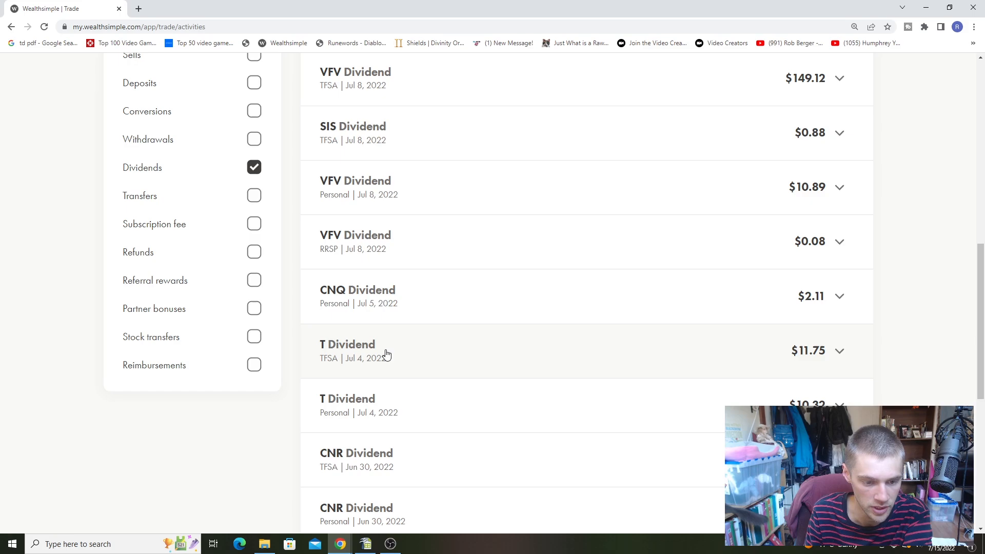
scroll("down", 3)
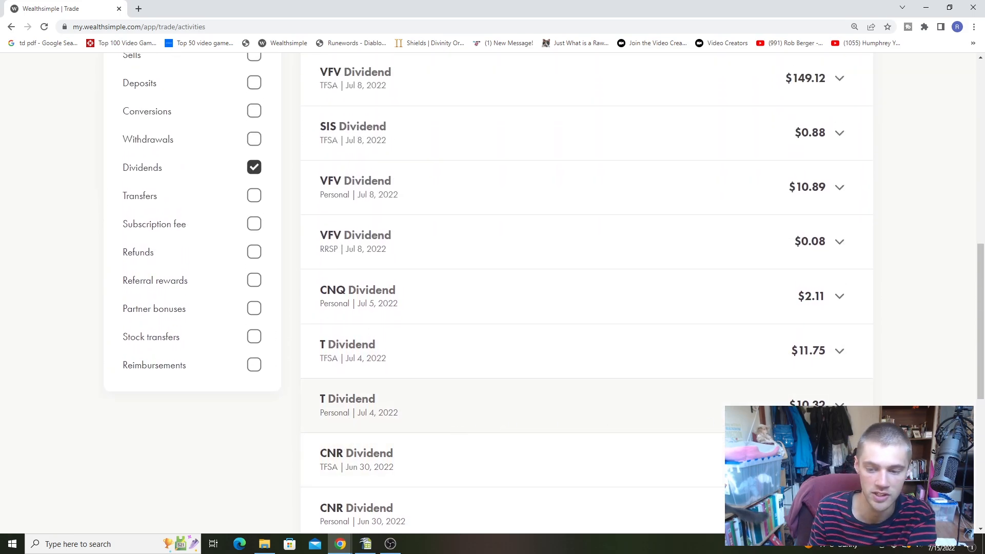
mouse_move(332, 368)
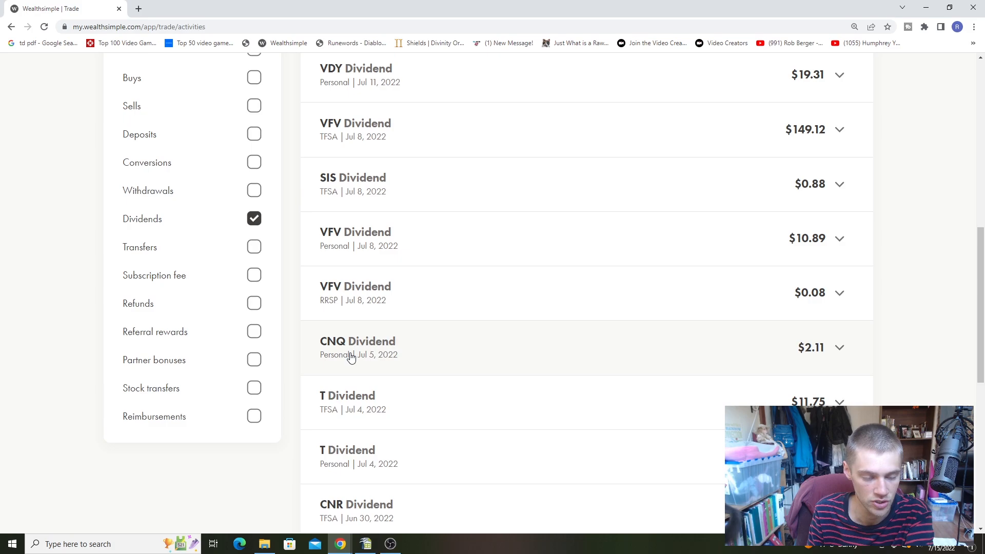
mouse_move(799, 357)
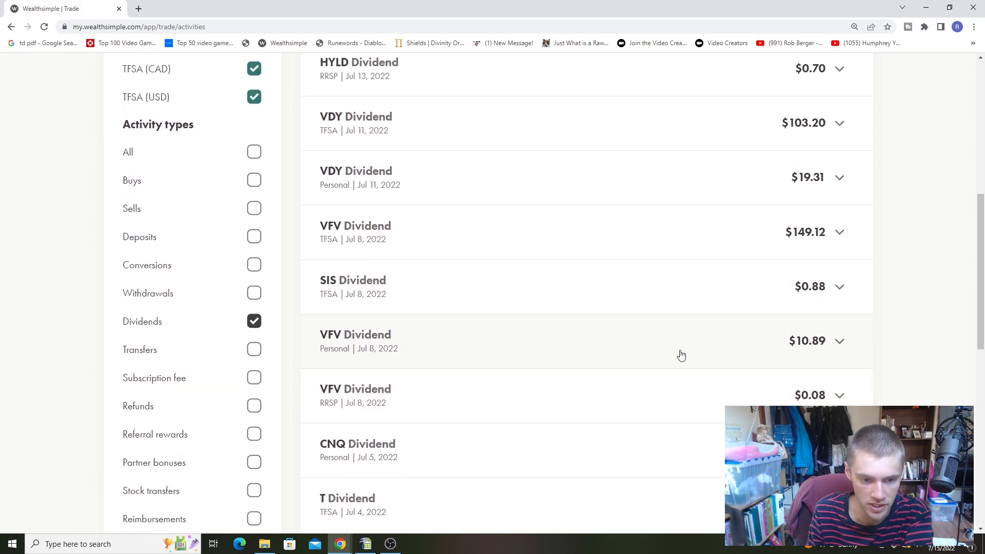
scroll("up", 3)
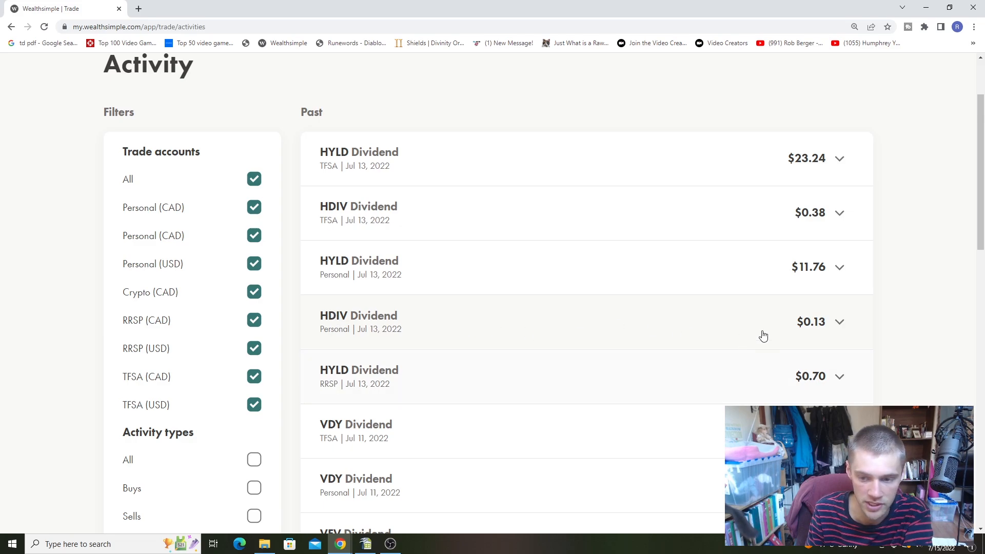
mouse_move(808, 325)
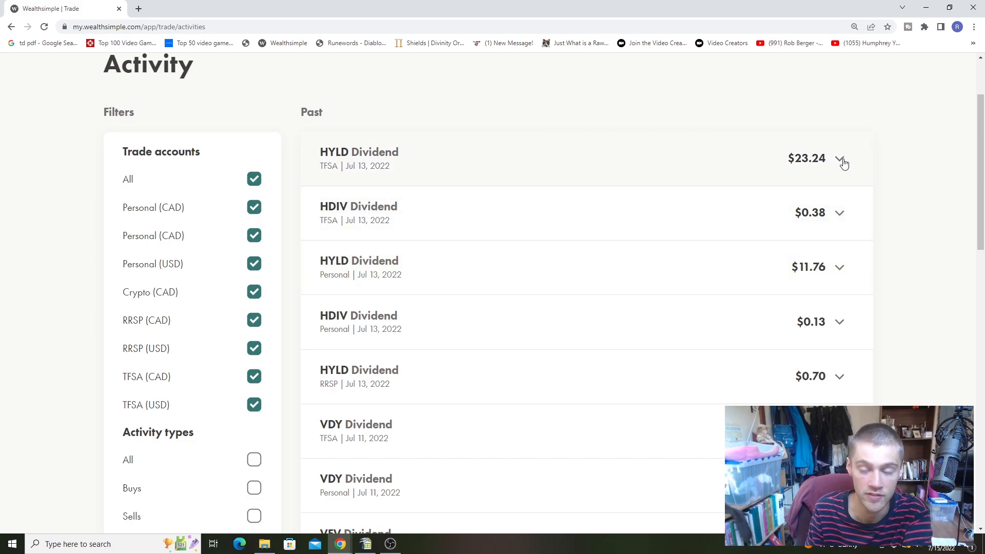
left_click(364, 543)
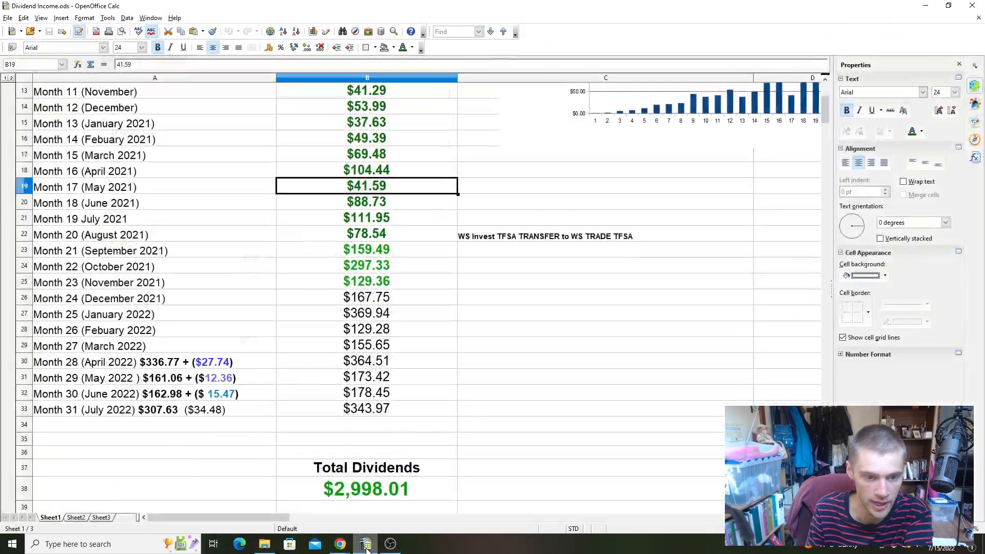
scroll("down", 3)
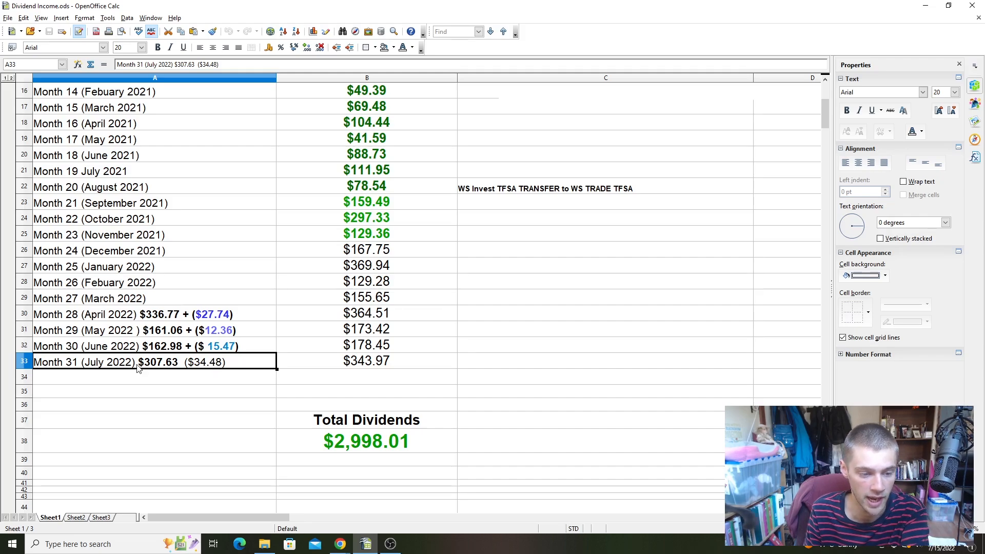
left_click(366, 361)
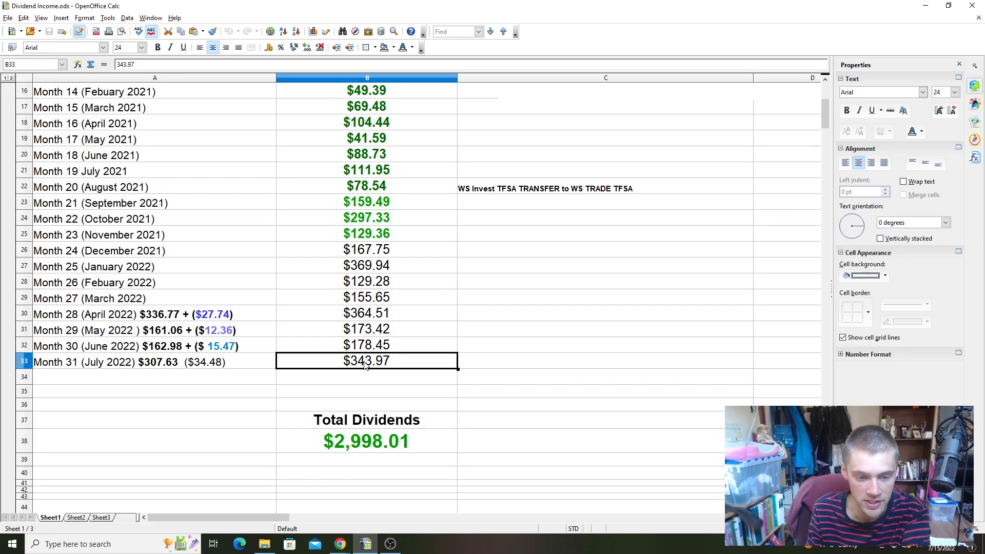
mouse_move(373, 349)
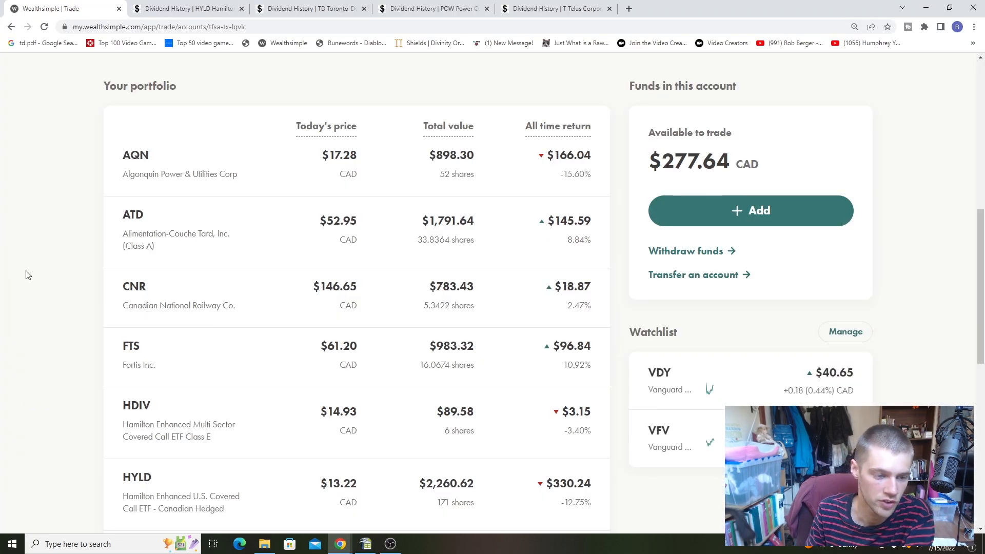
mouse_move(58, 264)
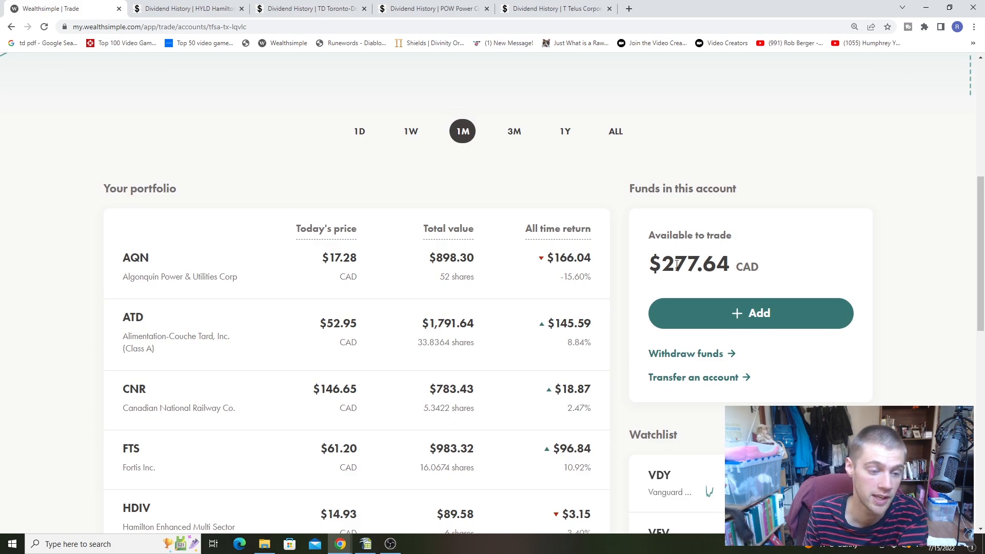
Scroll the TFSA holdings list and bring up the HYLD security page
scroll("down", 3)
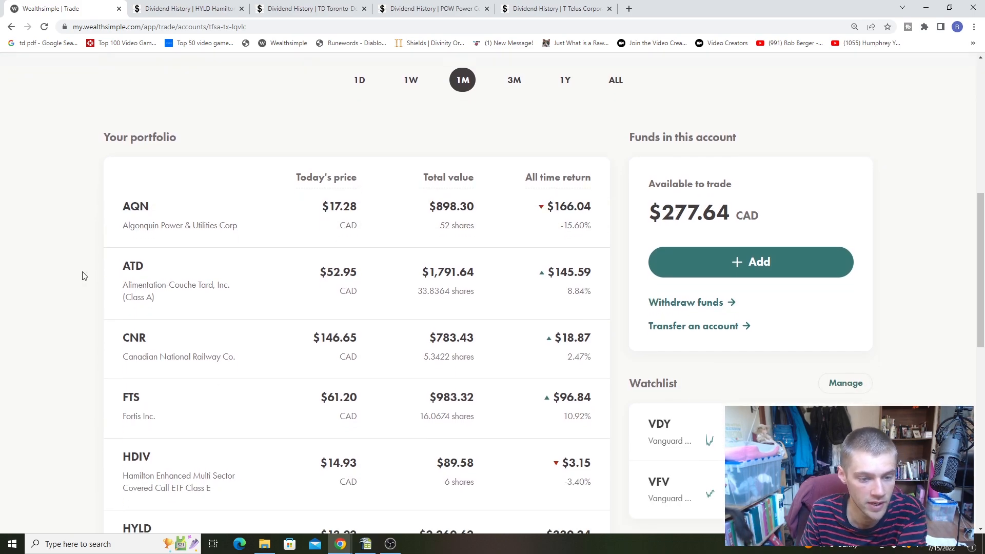
scroll("down", 3)
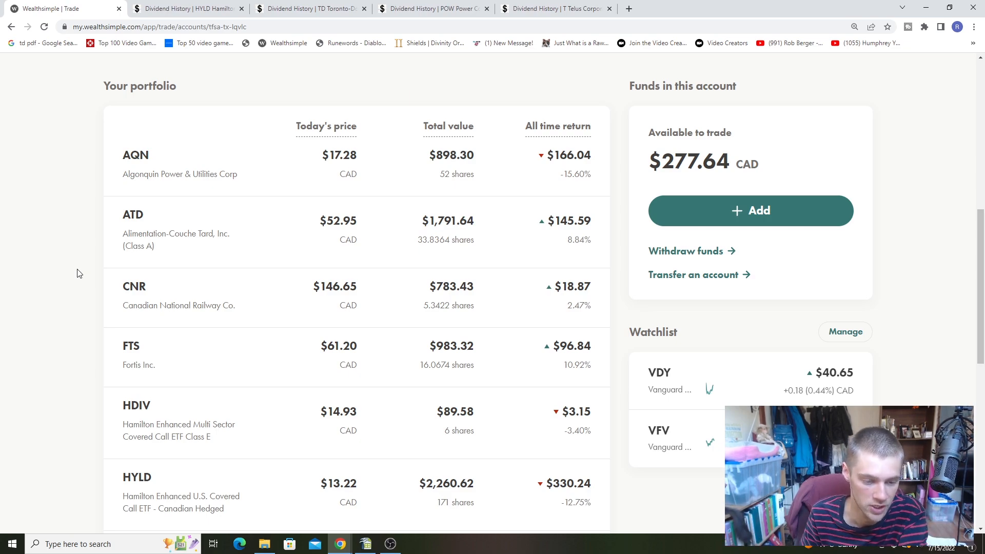
scroll("down", 3)
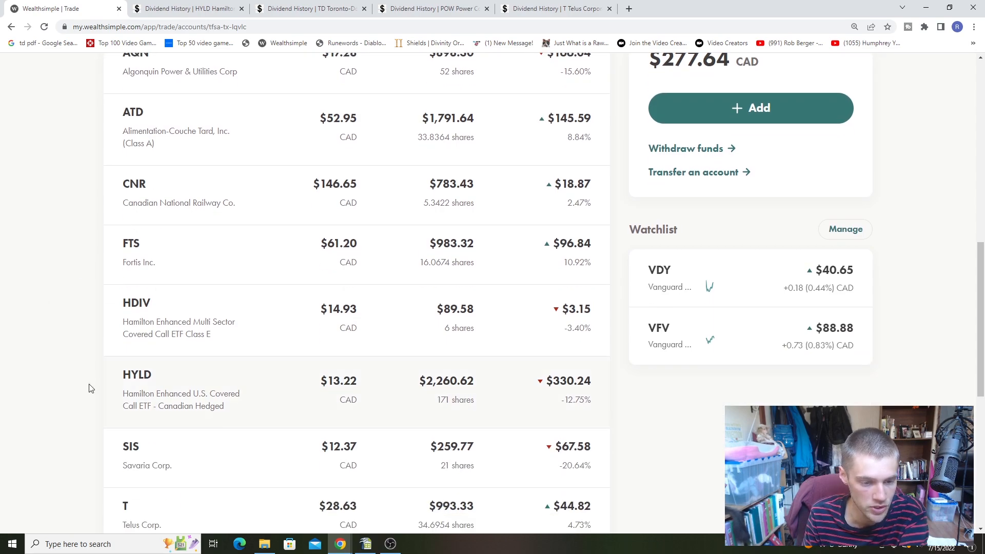
mouse_move(175, 388)
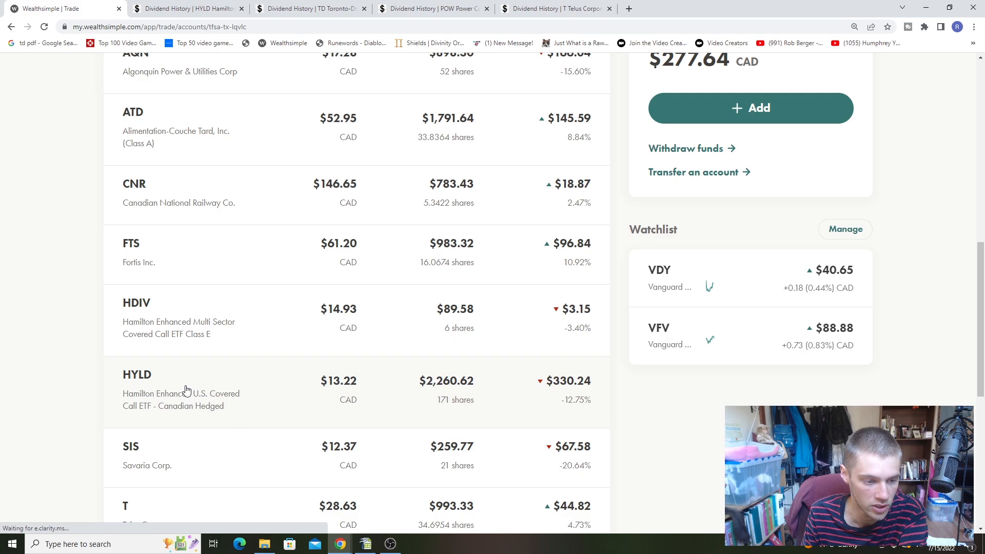
left_click(137, 375)
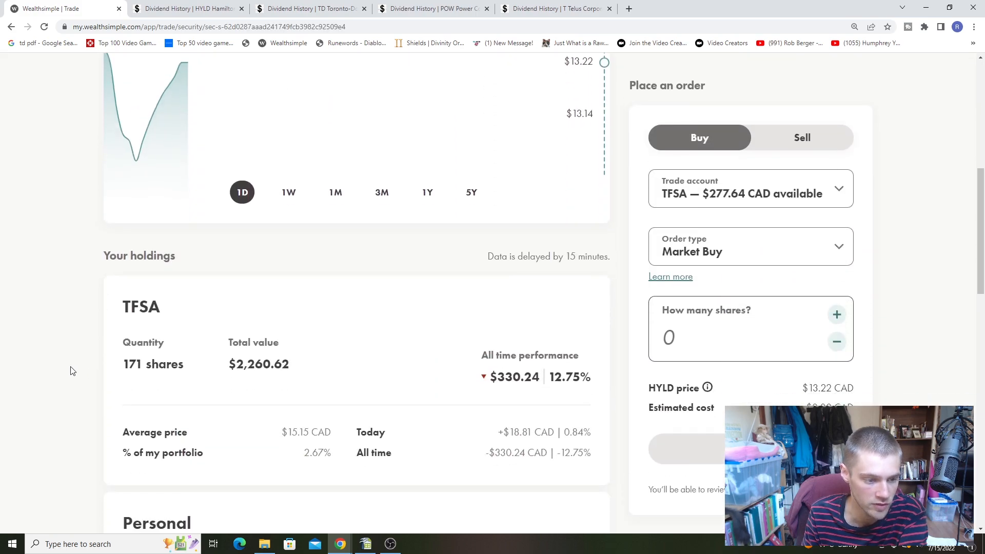
Review HYLD's page and one-year price history, then switch to its Dividend History tab
scroll("down", 3)
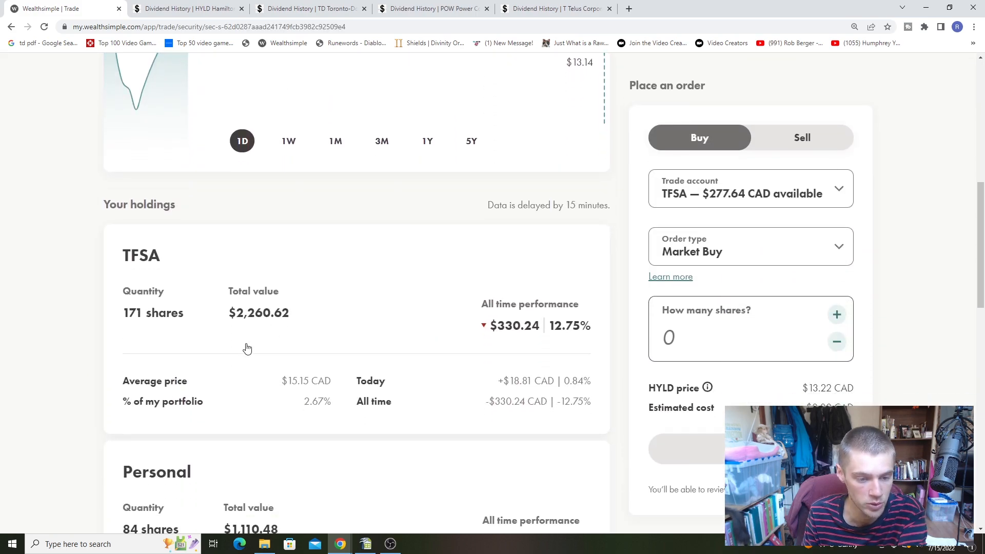
mouse_move(322, 409)
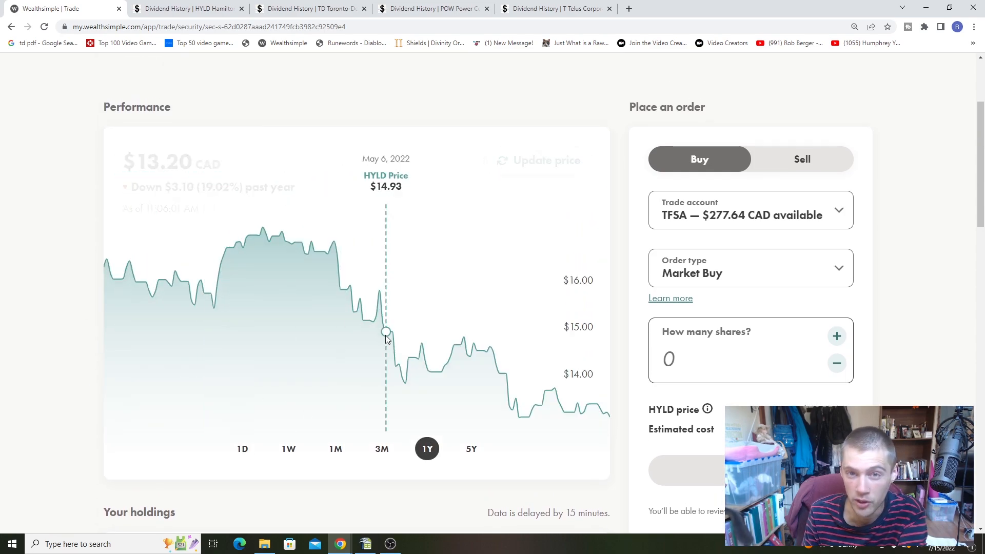
scroll("down", 3)
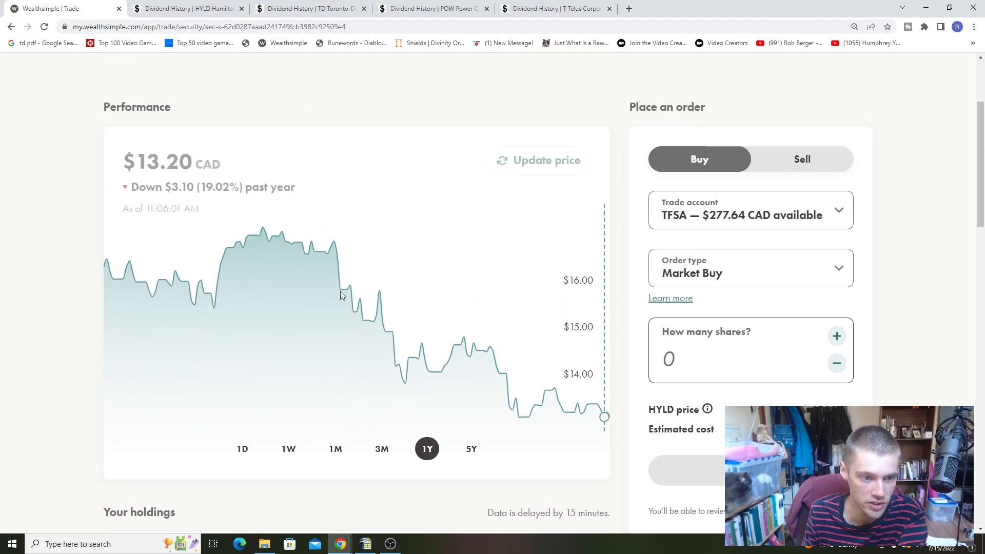
scroll("down", 3)
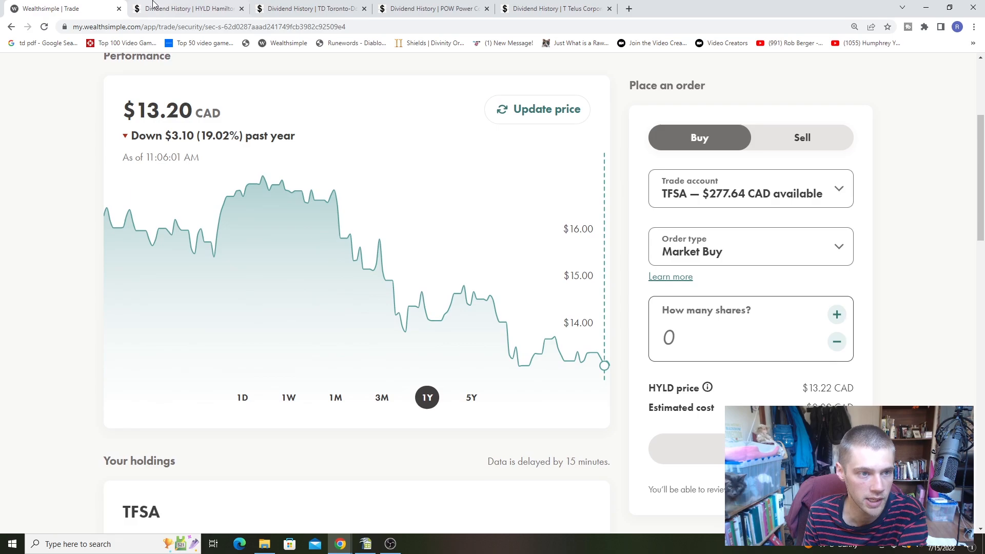
left_click(188, 8)
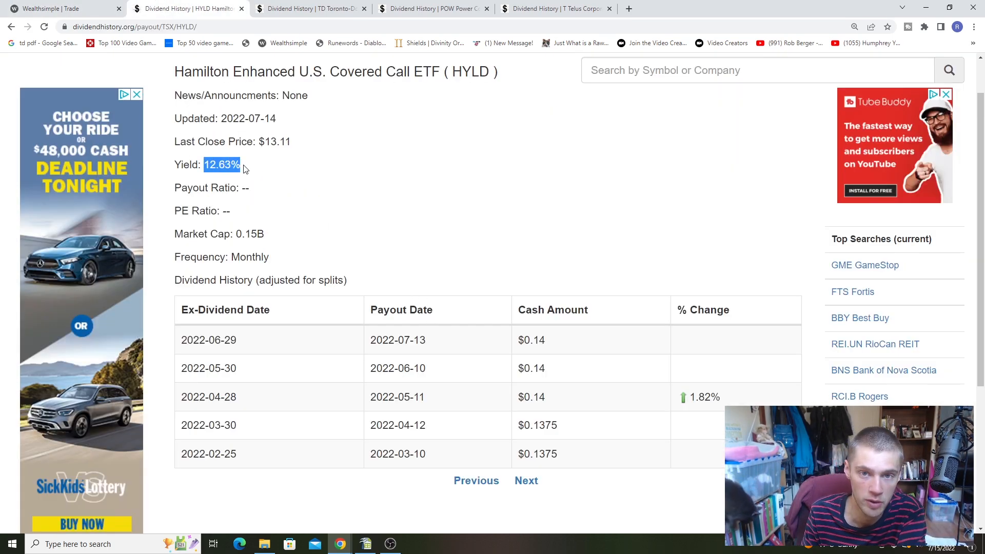
mouse_move(338, 174)
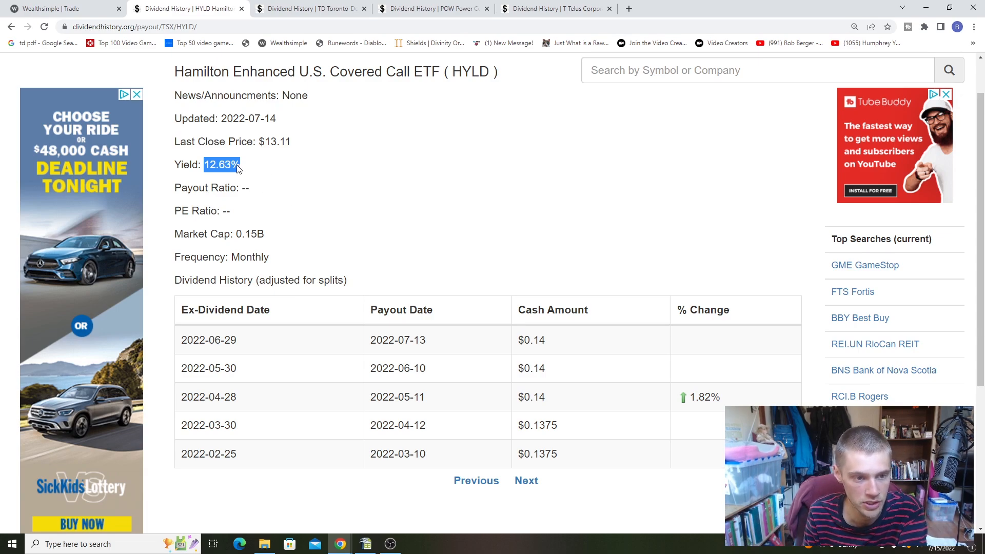
mouse_move(273, 199)
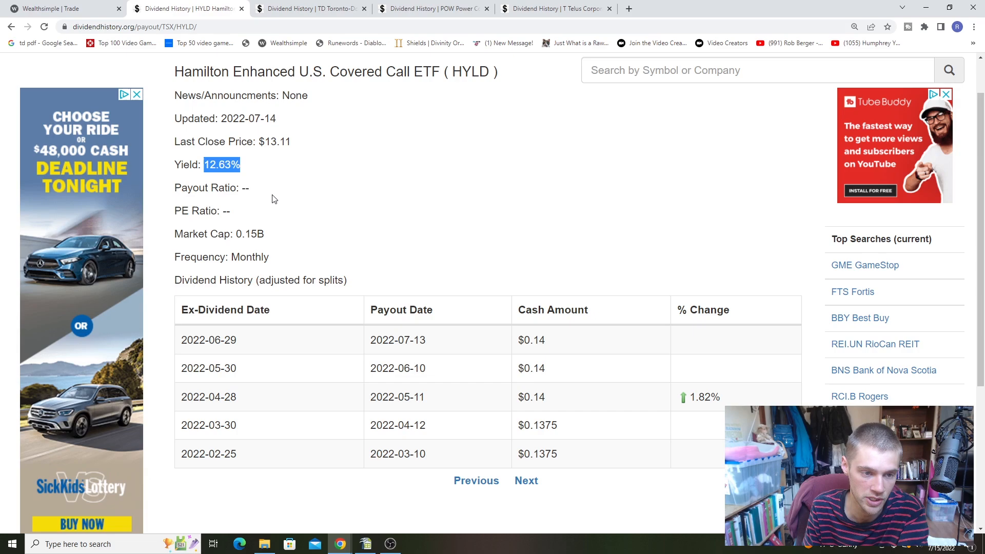
mouse_move(233, 151)
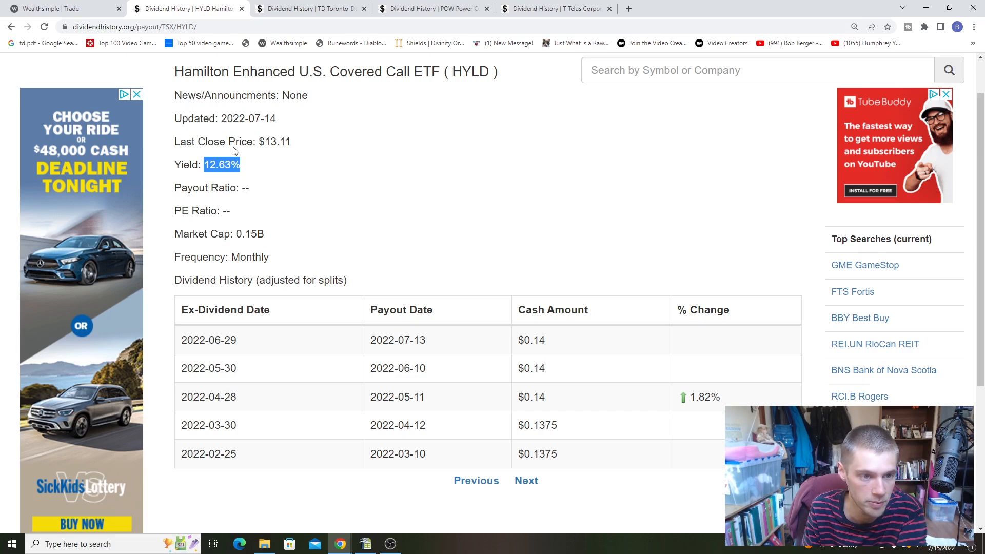
Return from HYLD's 12.63% yield page to its Wealthsimple Trade order form
left_click(63, 8)
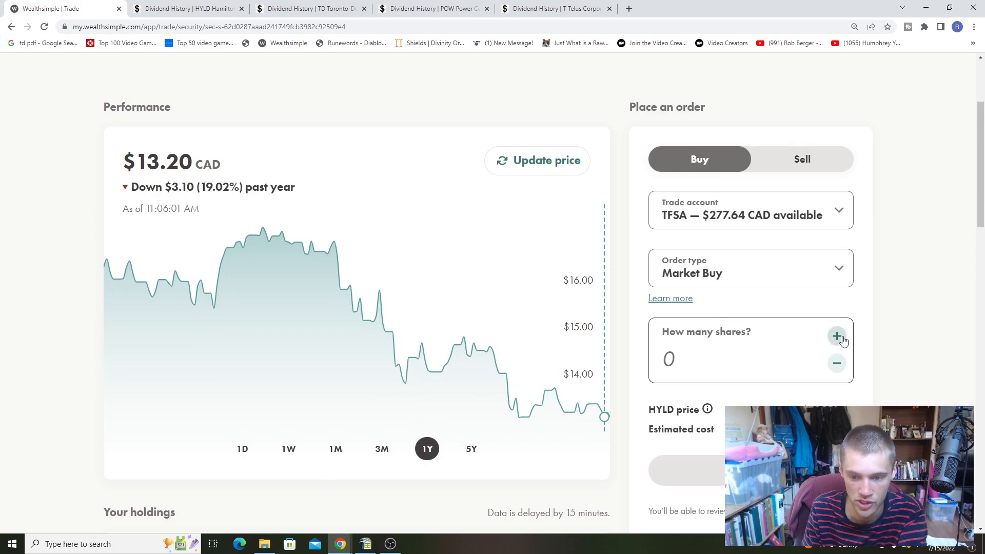
Place a TFSA market buy of one more HYLD share and confirm past the market order notice
left_click(837, 336)
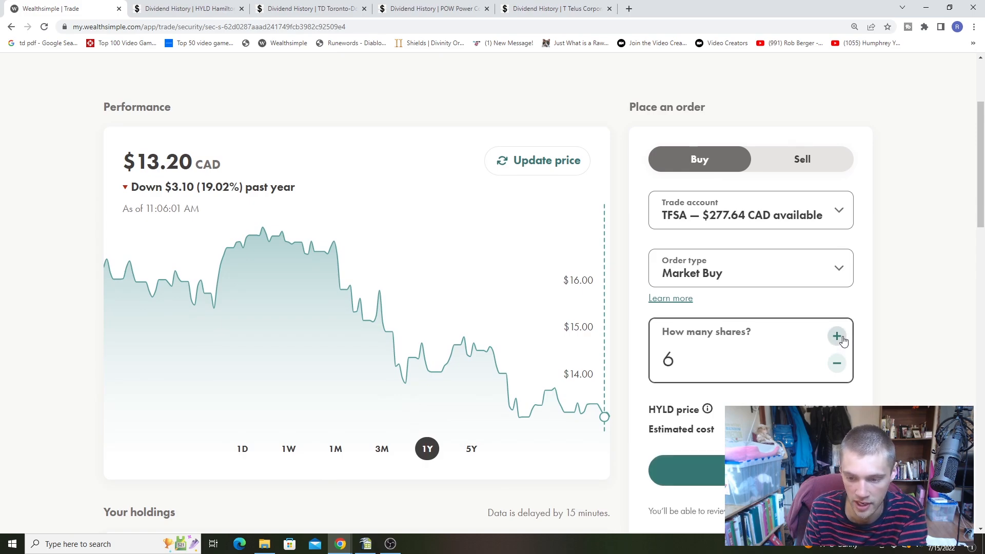
left_click(836, 336)
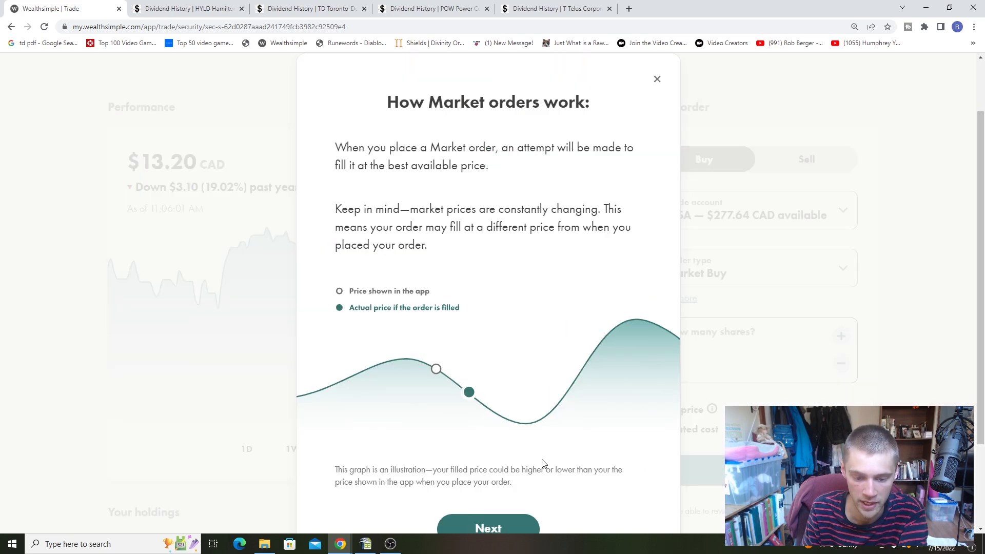
left_click(489, 527)
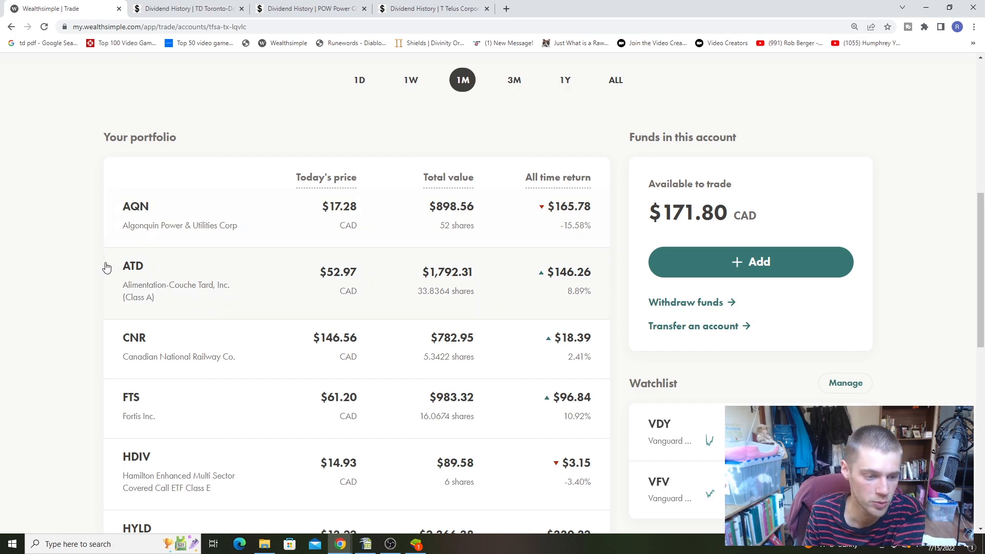
mouse_move(80, 288)
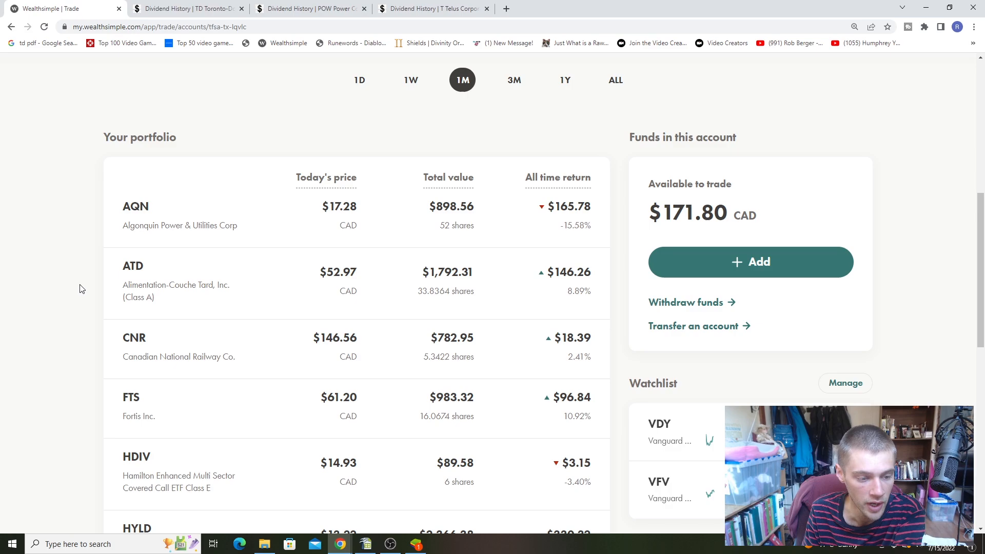
Check TD's one-year price chart and 35.5612-share TFSA holding, then go to its Dividend History tab
scroll("down", 3)
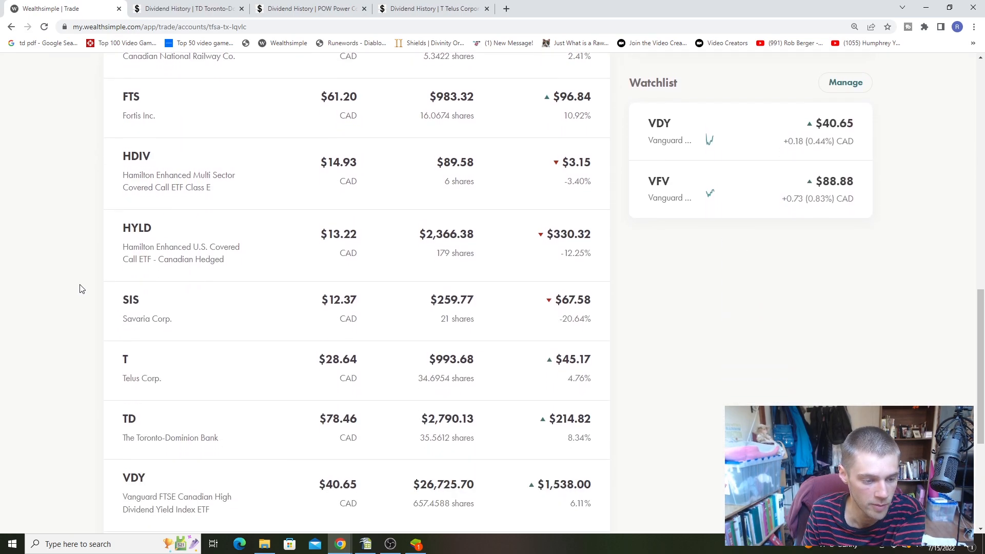
scroll("down", 3)
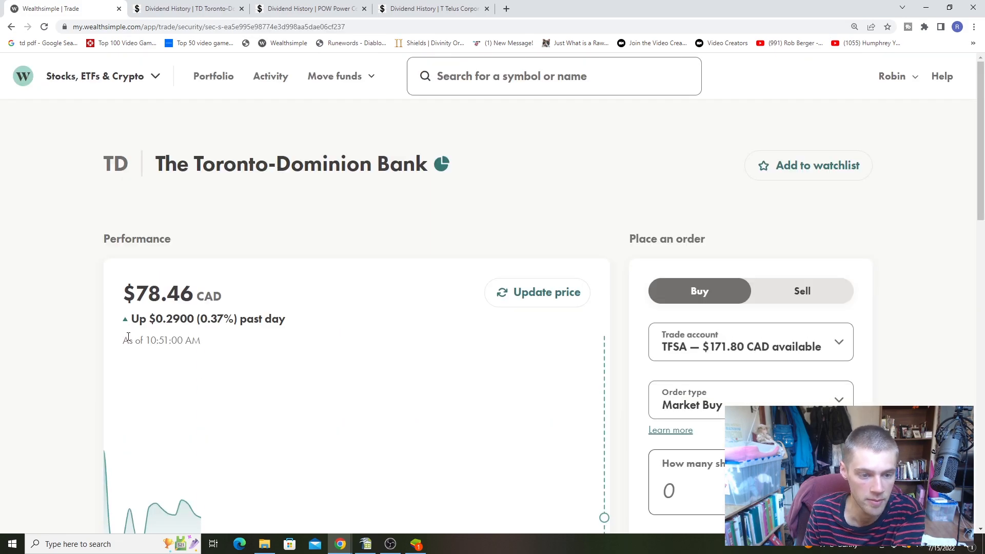
scroll("down", 3)
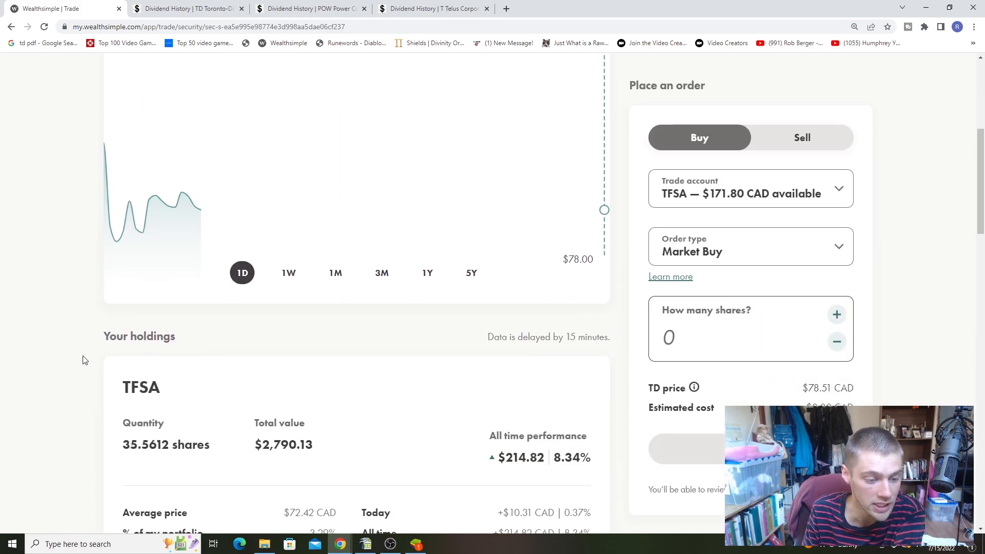
scroll("up", 3)
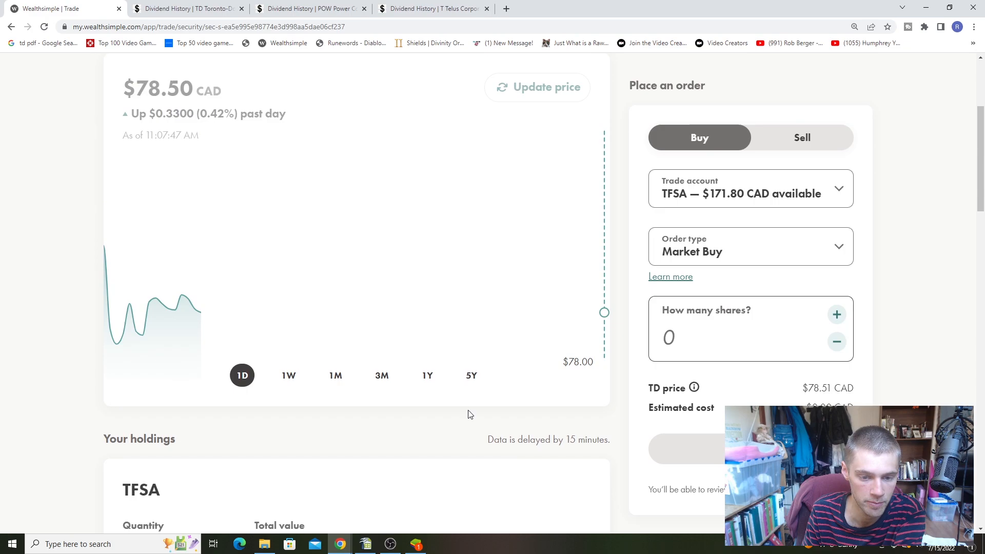
left_click(426, 375)
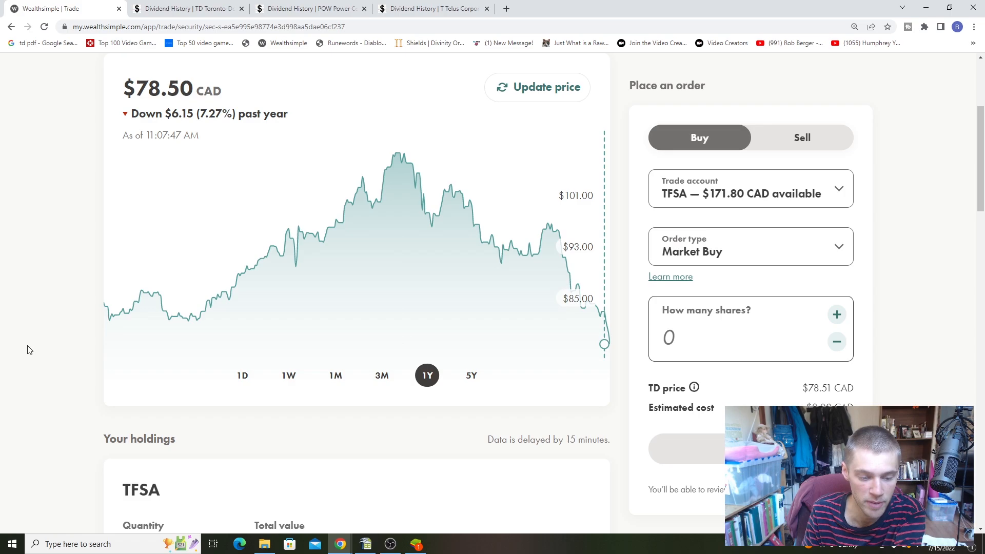
scroll("down", 3)
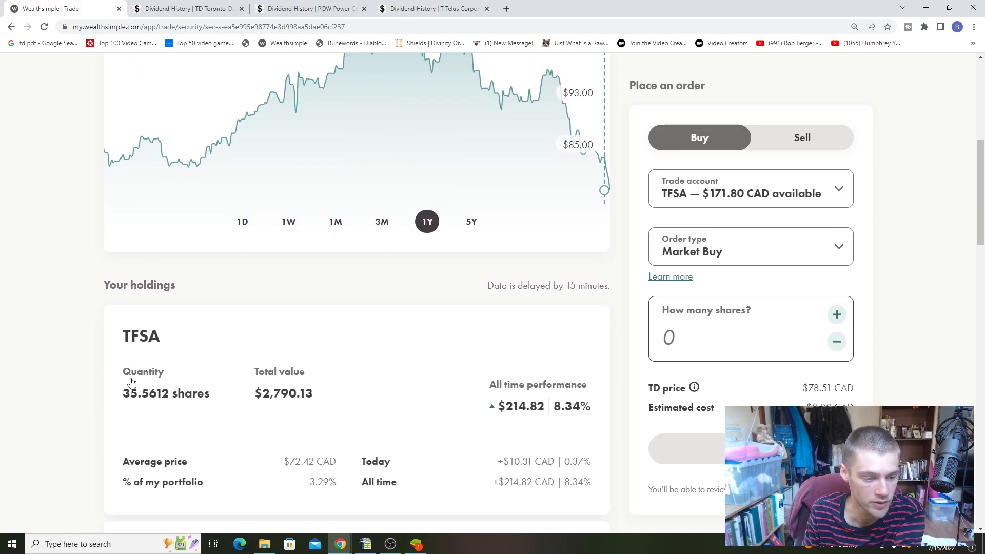
mouse_move(301, 397)
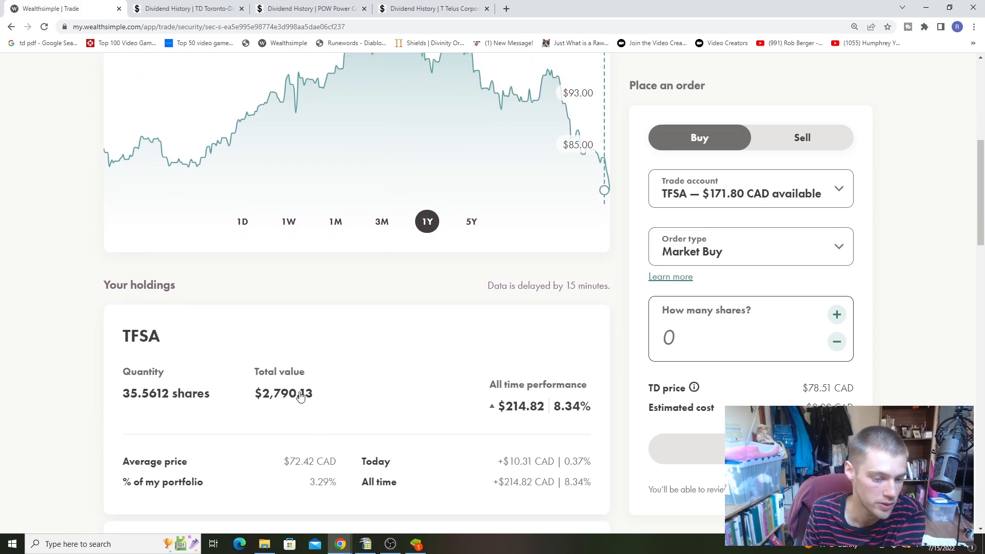
left_click(189, 8)
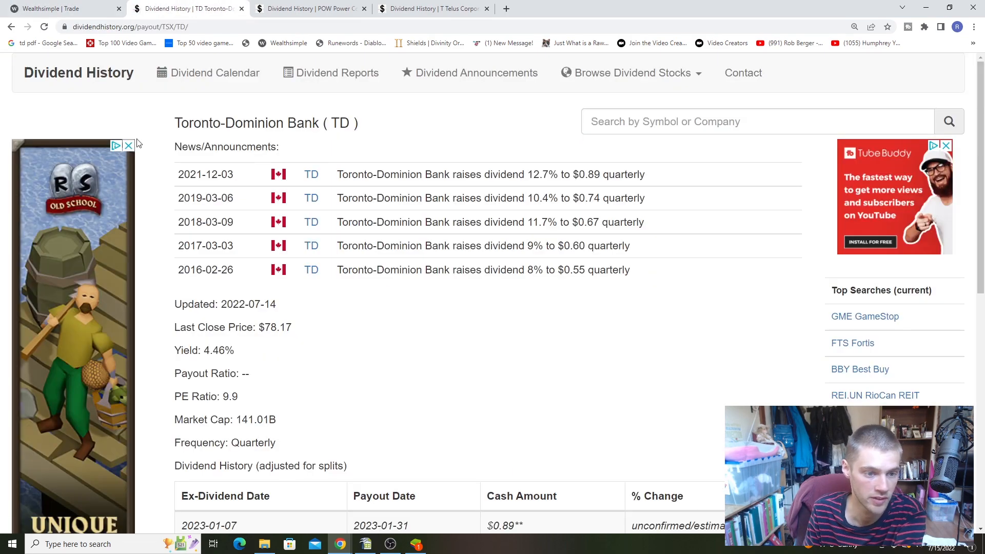
Read TD's 4.46% yield and quarterly $0.89 dividend, then return to the TD order page
scroll("down", 3)
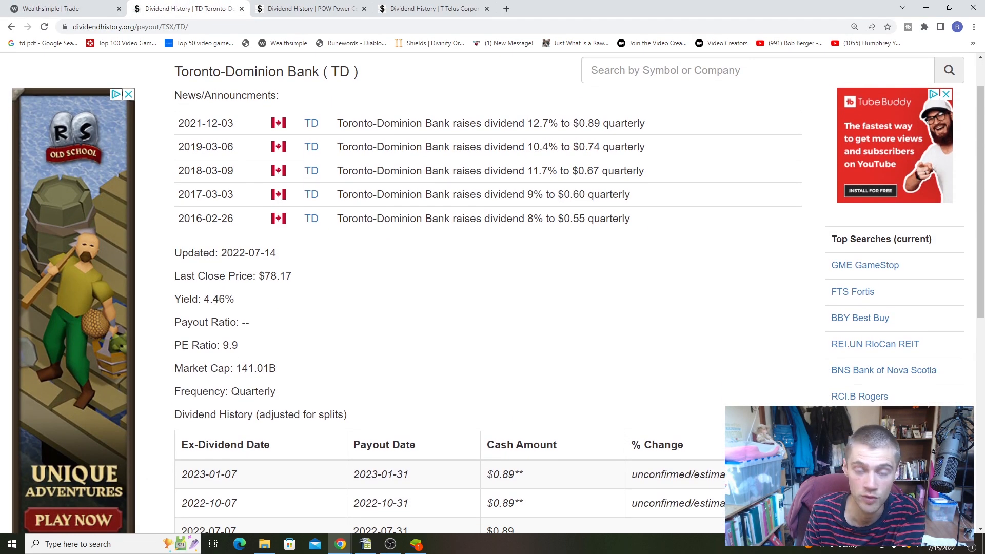
mouse_move(245, 304)
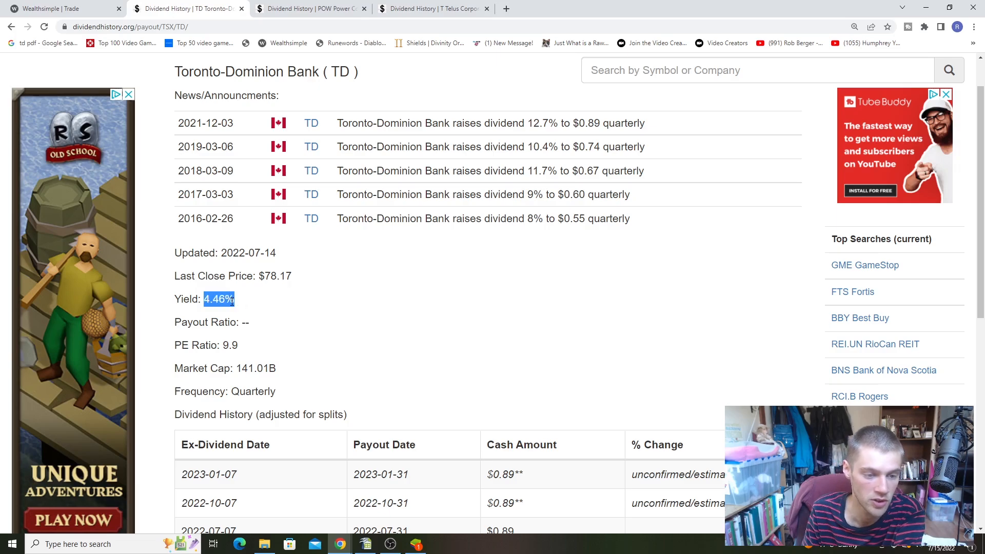
mouse_move(378, 314)
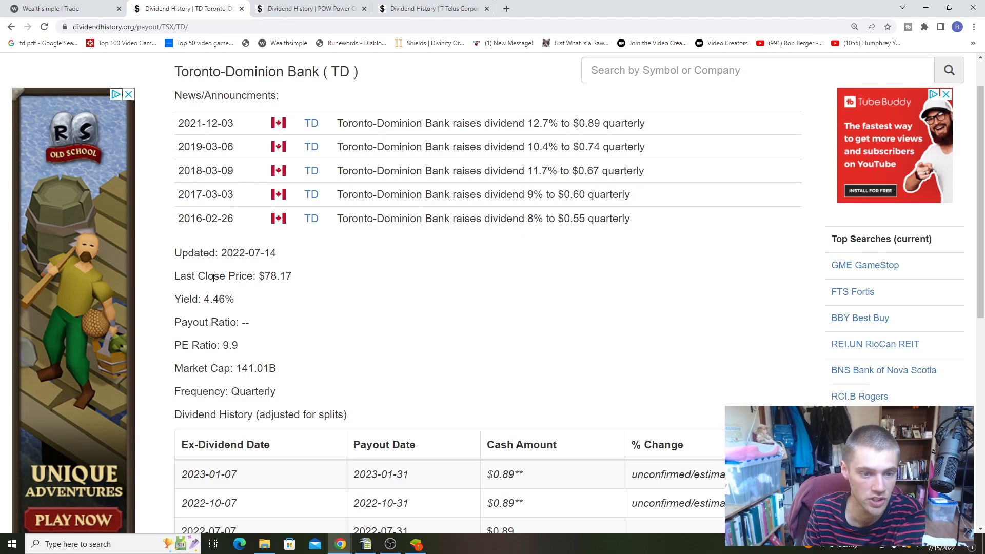
left_click(63, 9)
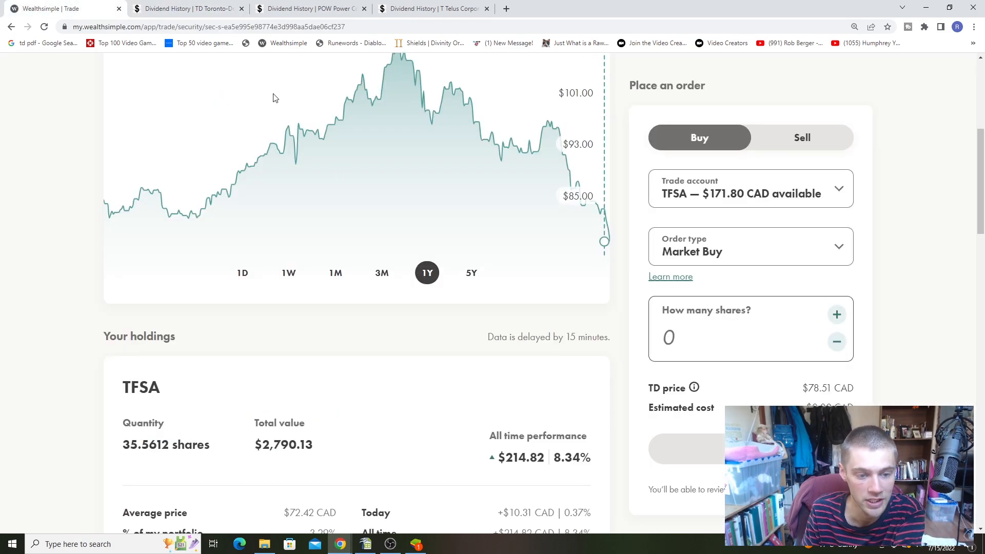
Place a TFSA market buy order for one TD share
left_click(836, 313)
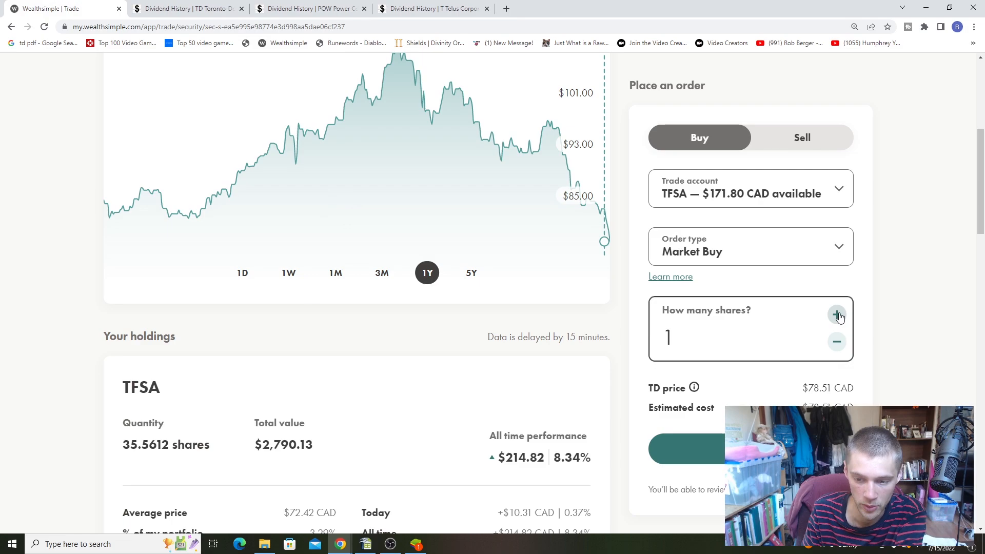
mouse_move(820, 329)
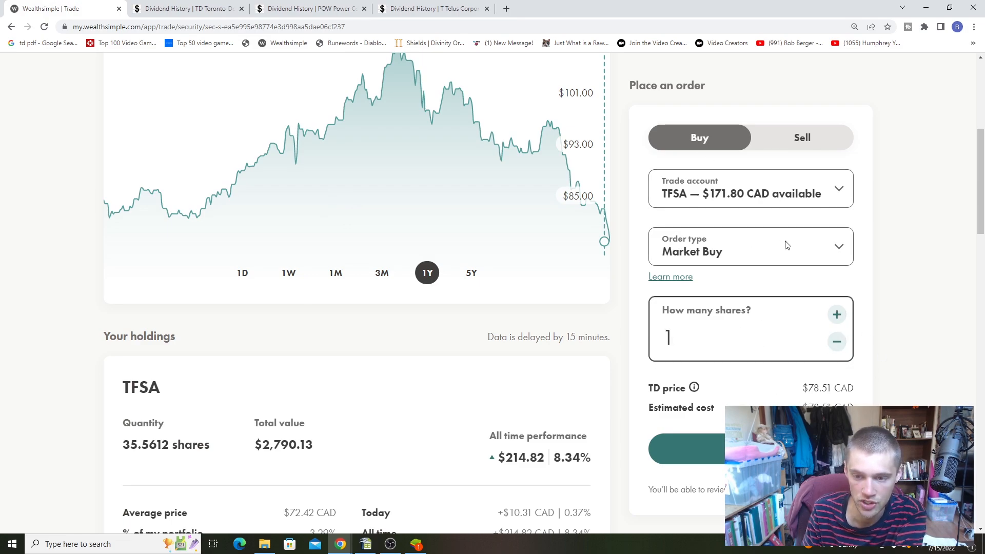
left_click(837, 314)
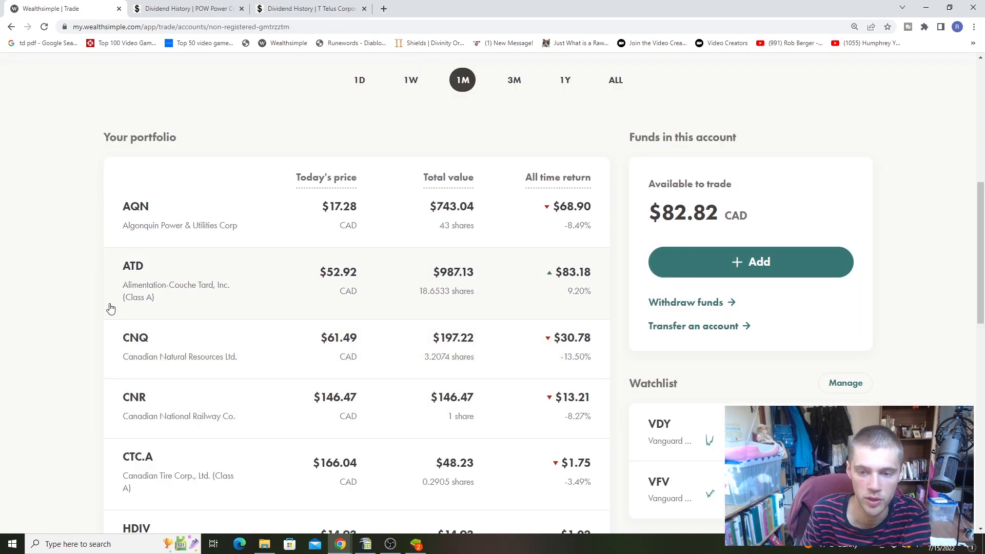
Locate Power Corp. of Canada in the Personal portfolio and open its holding page
scroll("down", 3)
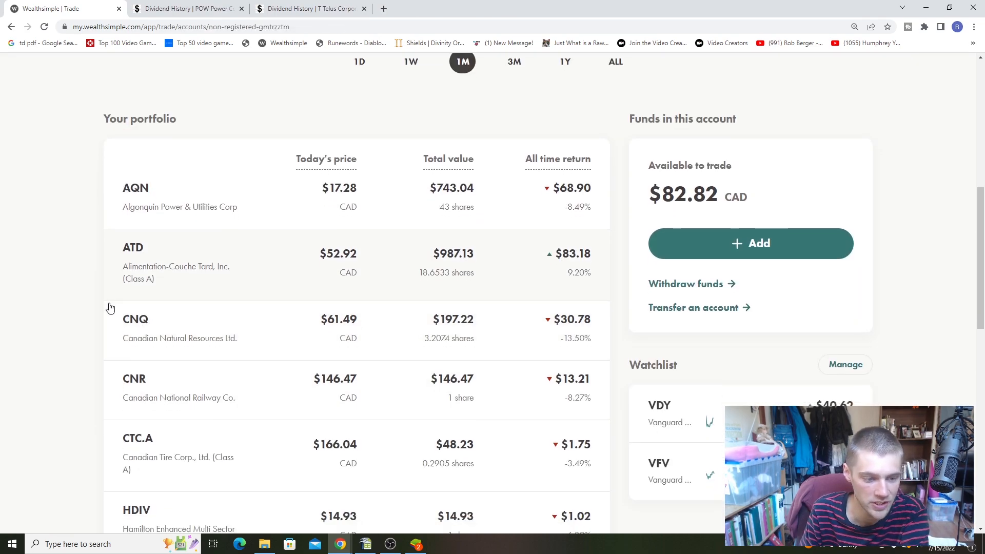
scroll("down", 3)
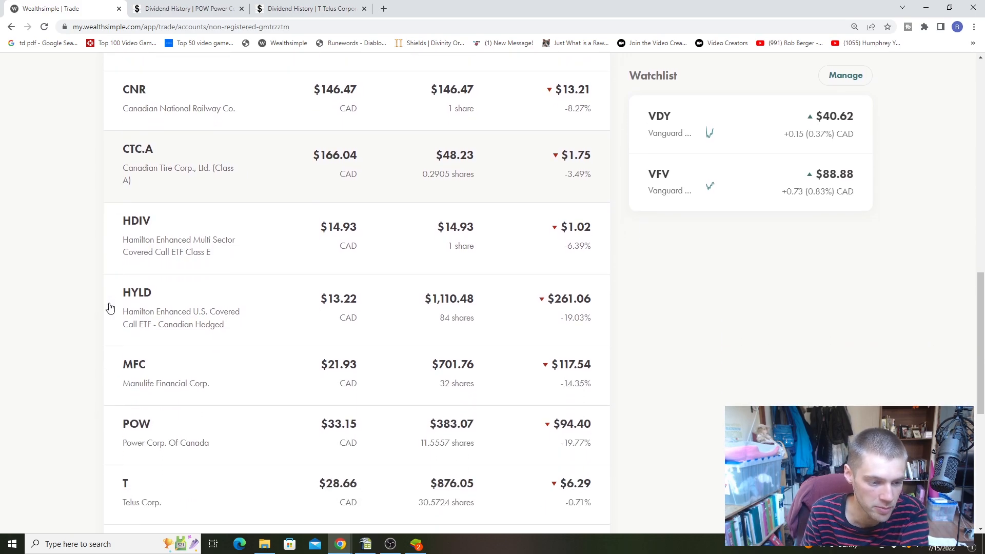
scroll("down", 3)
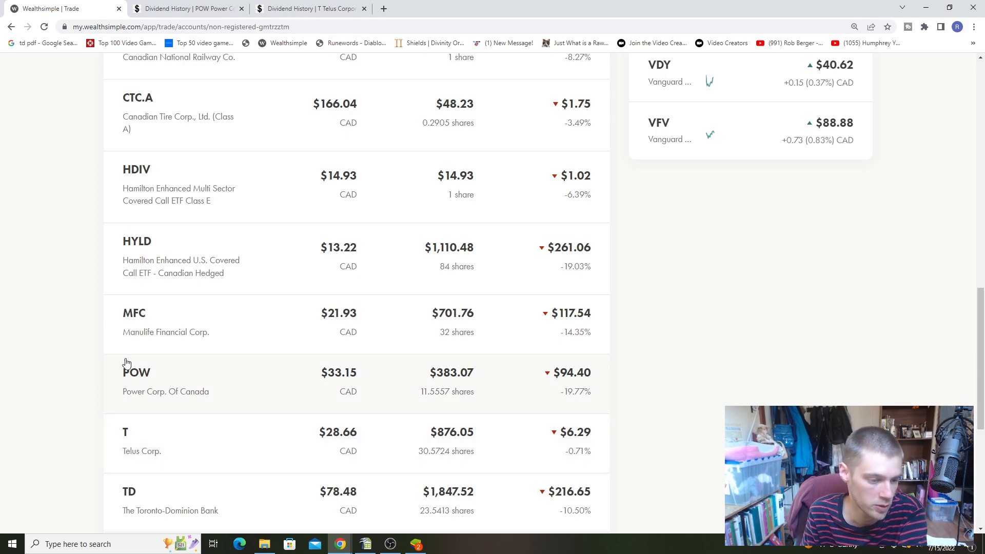
scroll("down", 3)
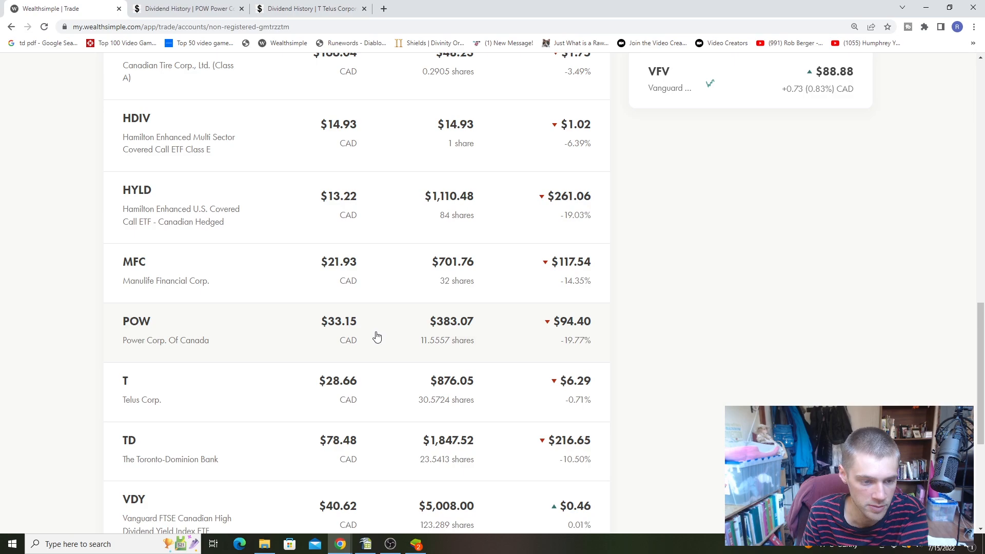
left_click(167, 329)
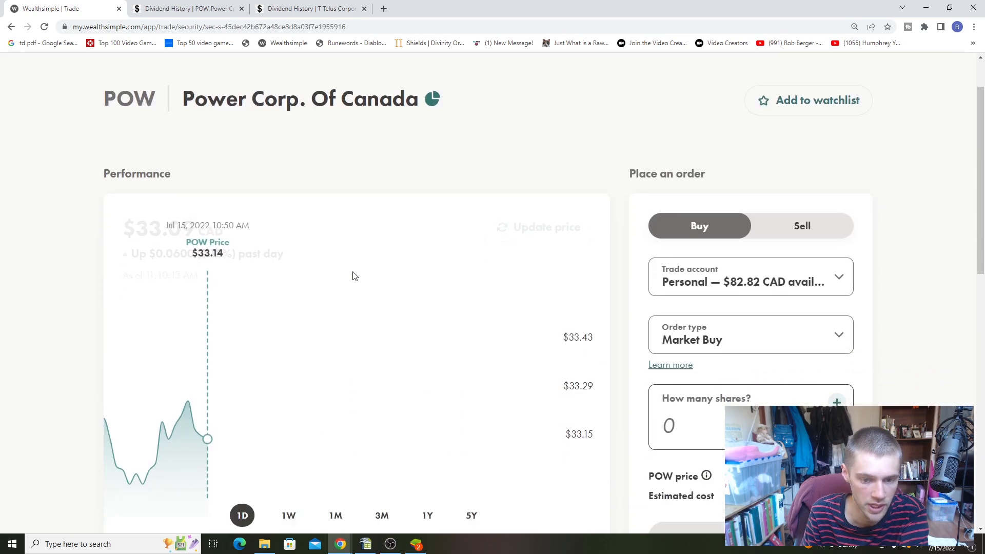
View POW's one-year chart ($6.01, 15.37% drop), then switch to its Dividend History page
scroll("down", 3)
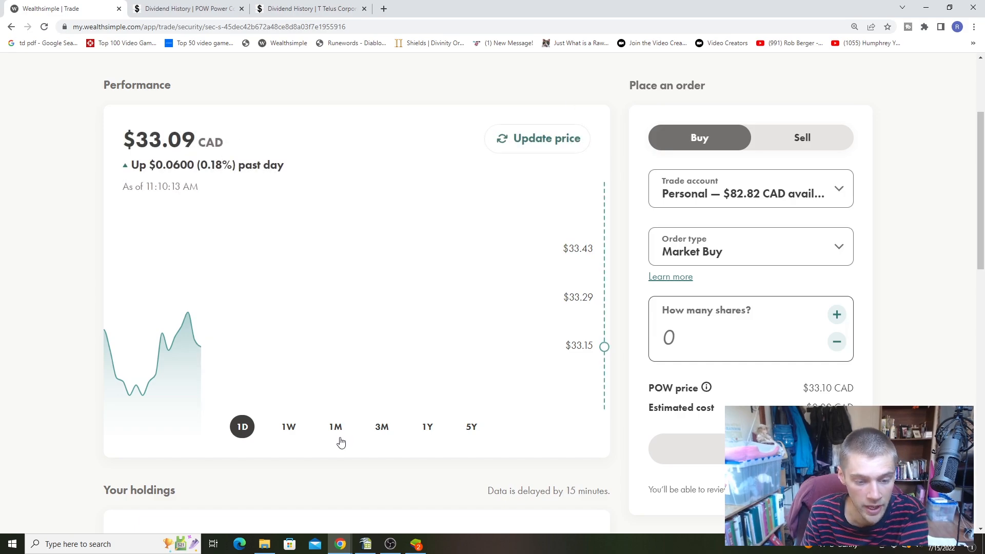
mouse_move(339, 436)
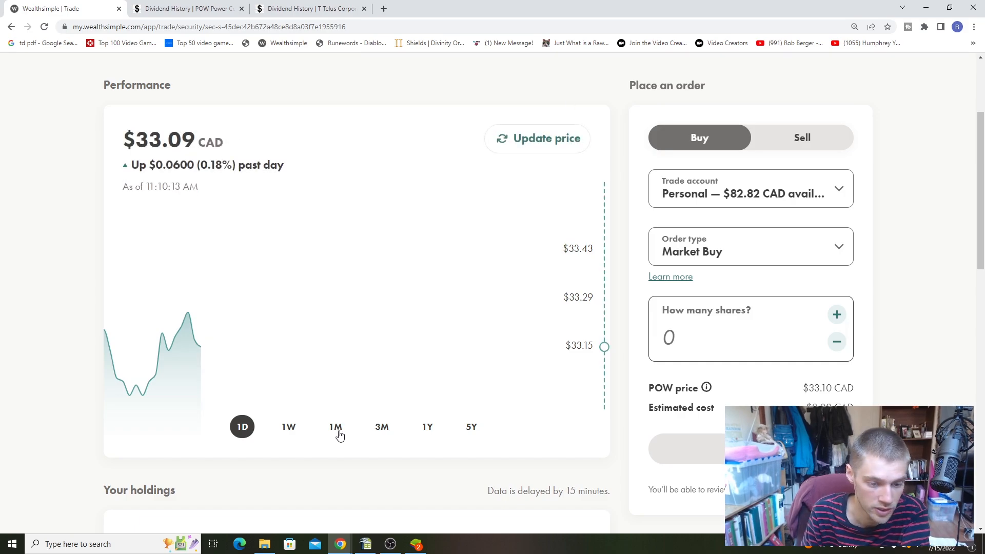
left_click(427, 427)
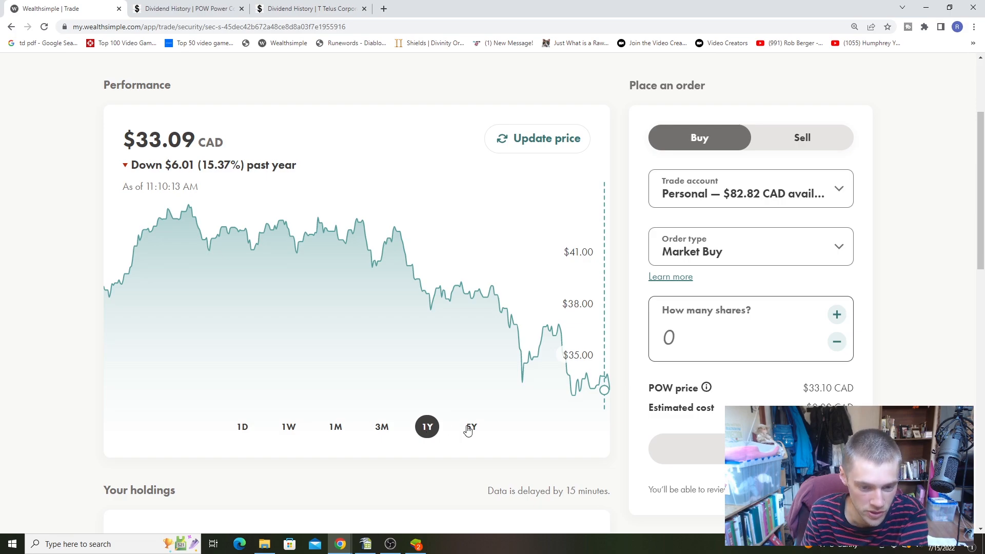
left_click(187, 8)
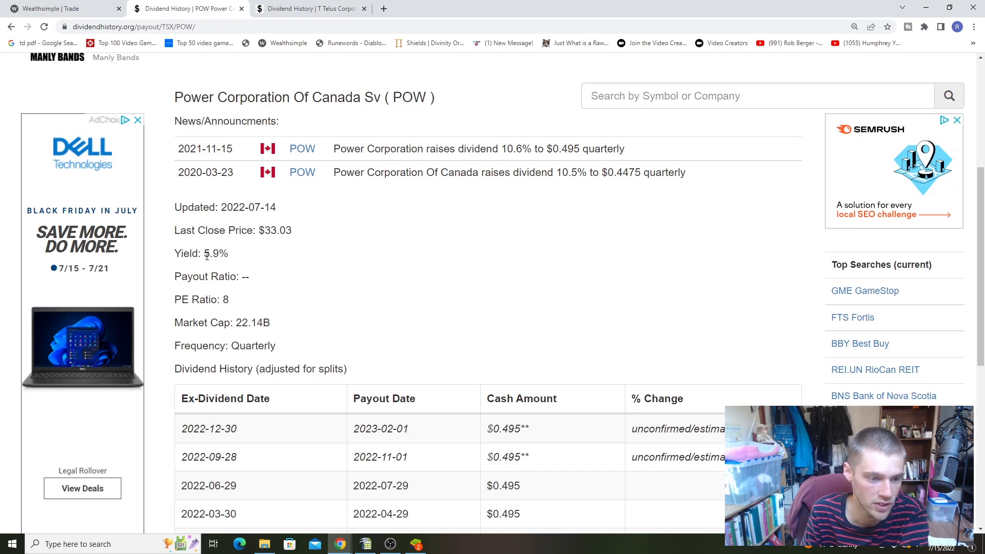
mouse_move(370, 261)
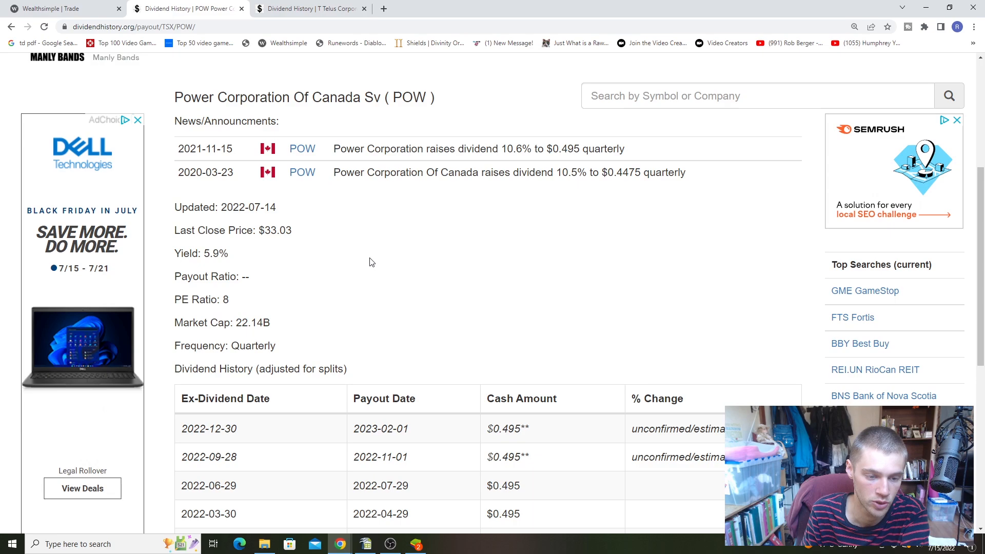
mouse_move(177, 281)
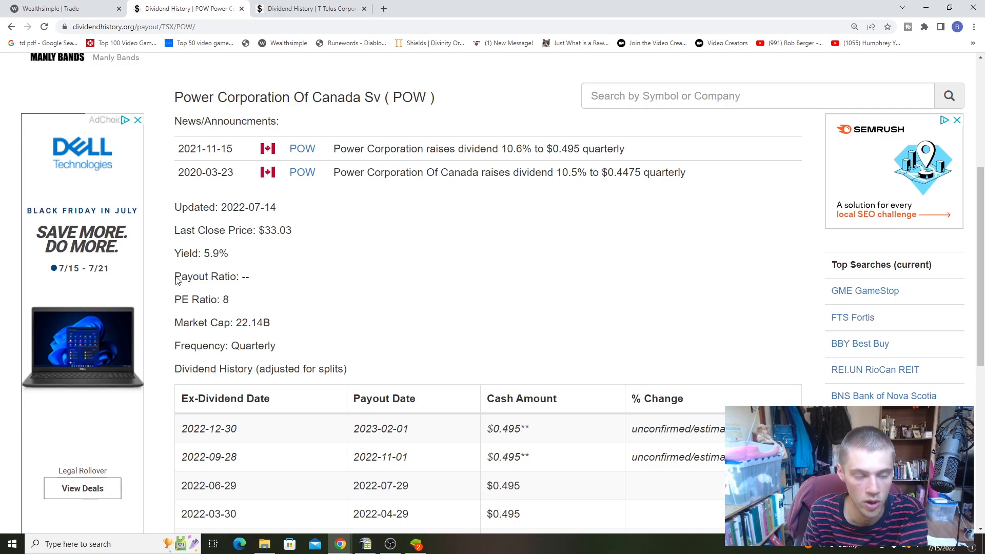
Check POW's 5.9% yield on Dividend History and return to the Wealthsimple order page
double_click(210, 254)
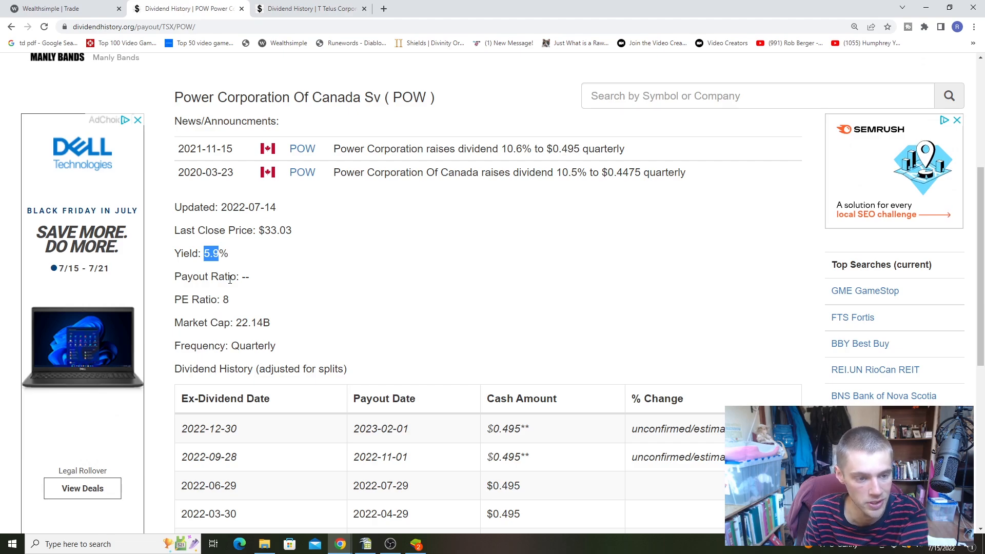
left_click(63, 9)
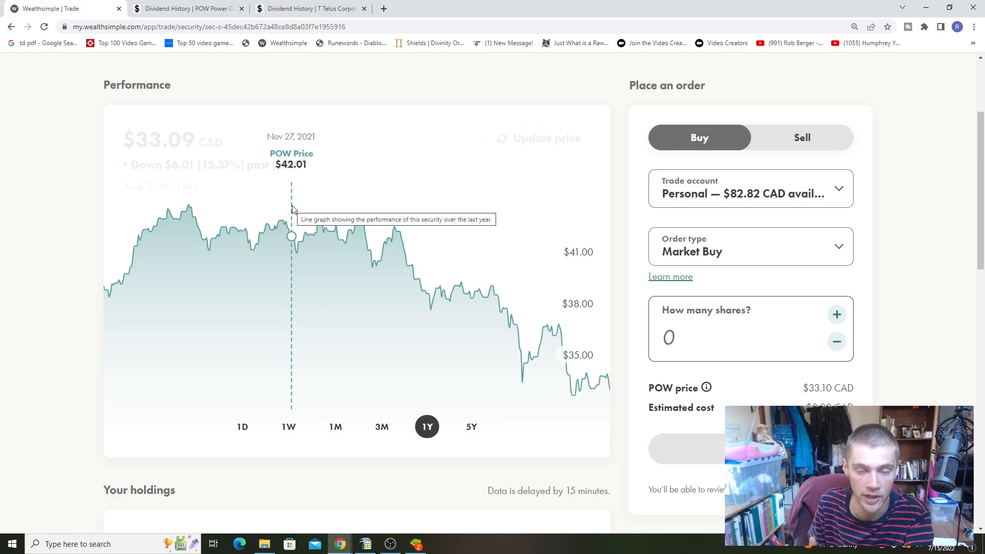
mouse_move(295, 208)
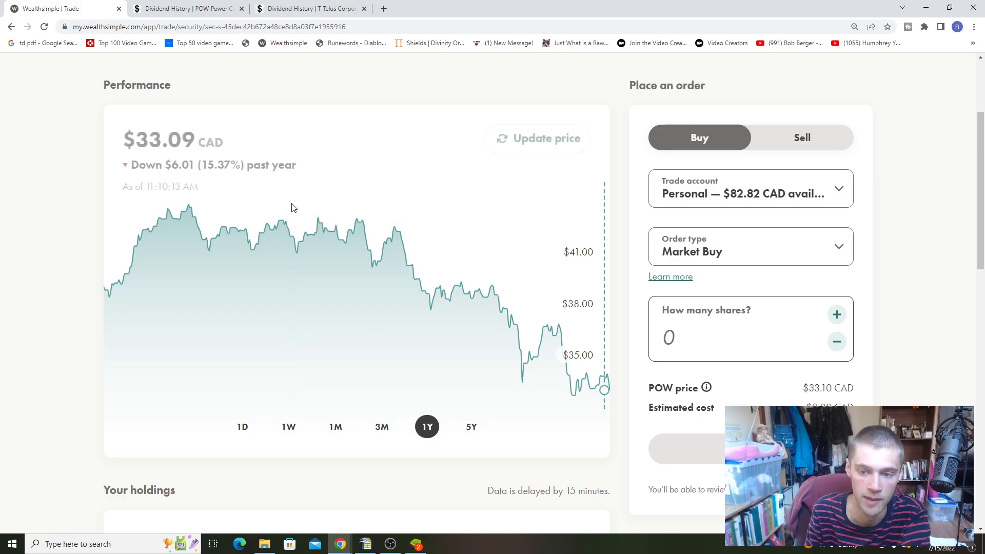
Buy 3 POW shares accepting the 5% price ceiling, then return to the all-accounts overview
left_click(837, 314)
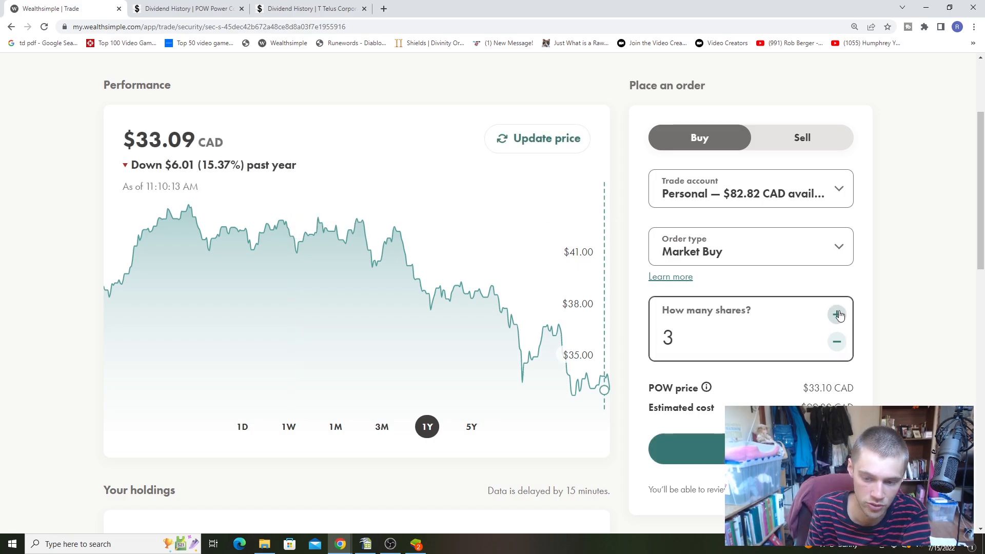
left_click(836, 340)
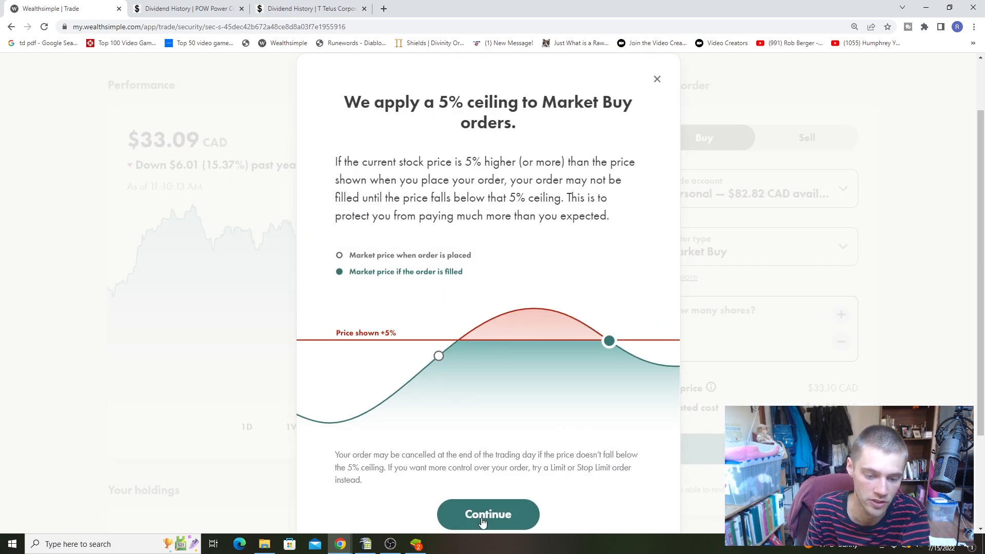
left_click(487, 514)
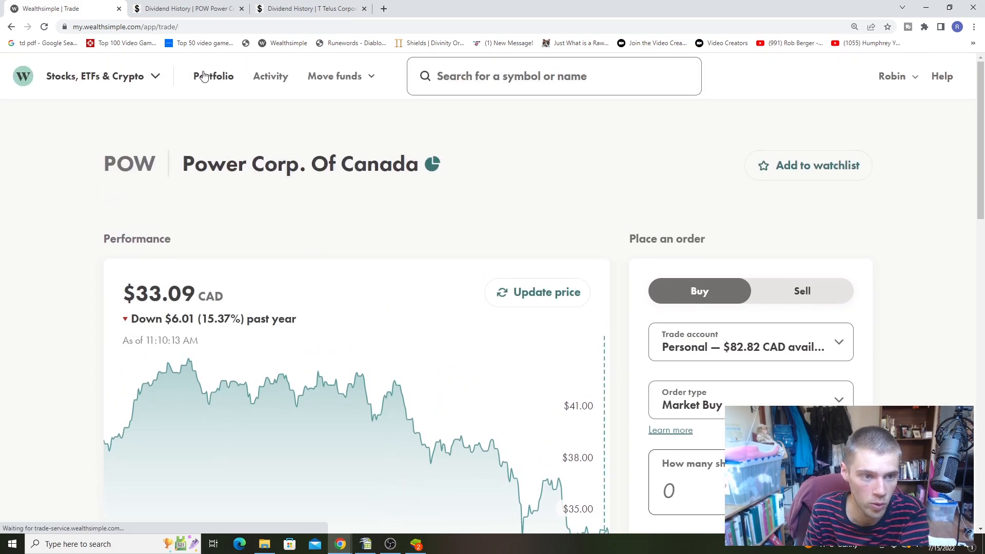
left_click(217, 76)
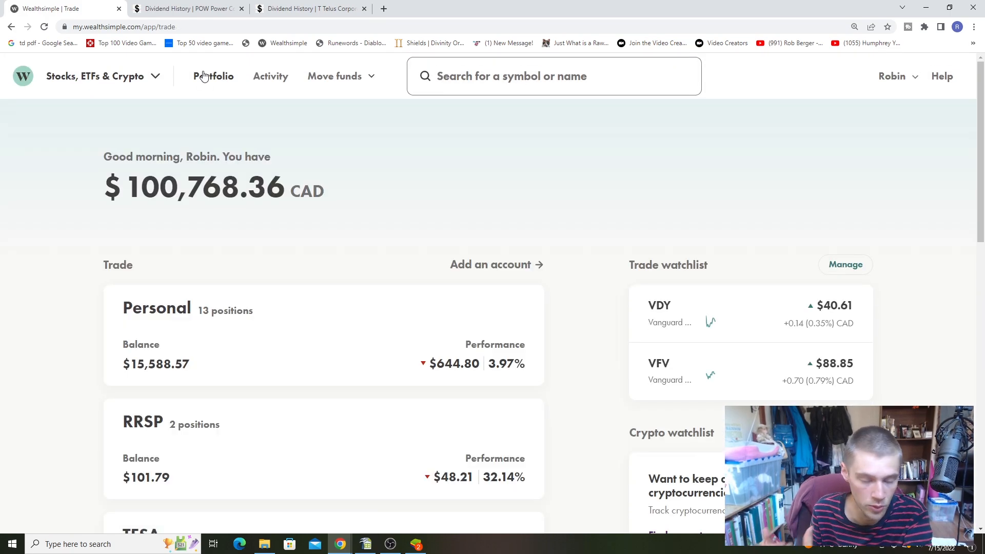